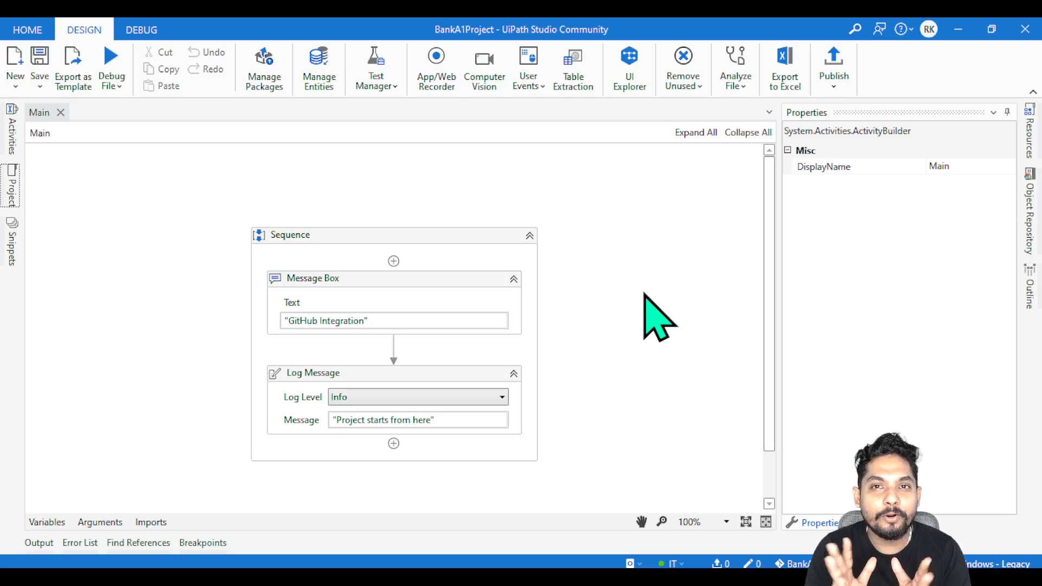
pyautogui.moveTo(56, 220)
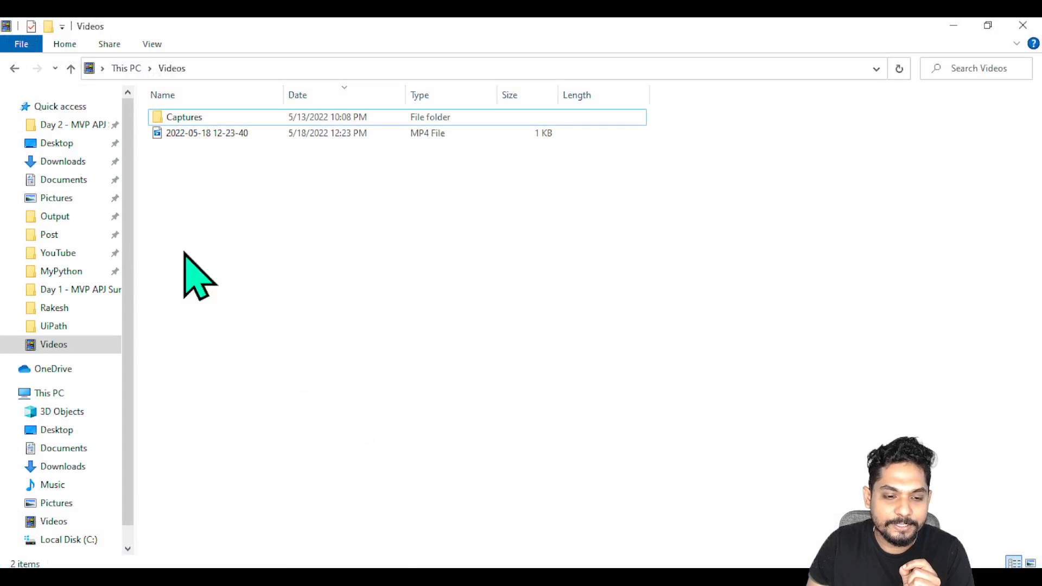
# - Open Main.xaml from Documents > UiPath > BankA1Modification in File Explorer
pyautogui.click(64, 180)
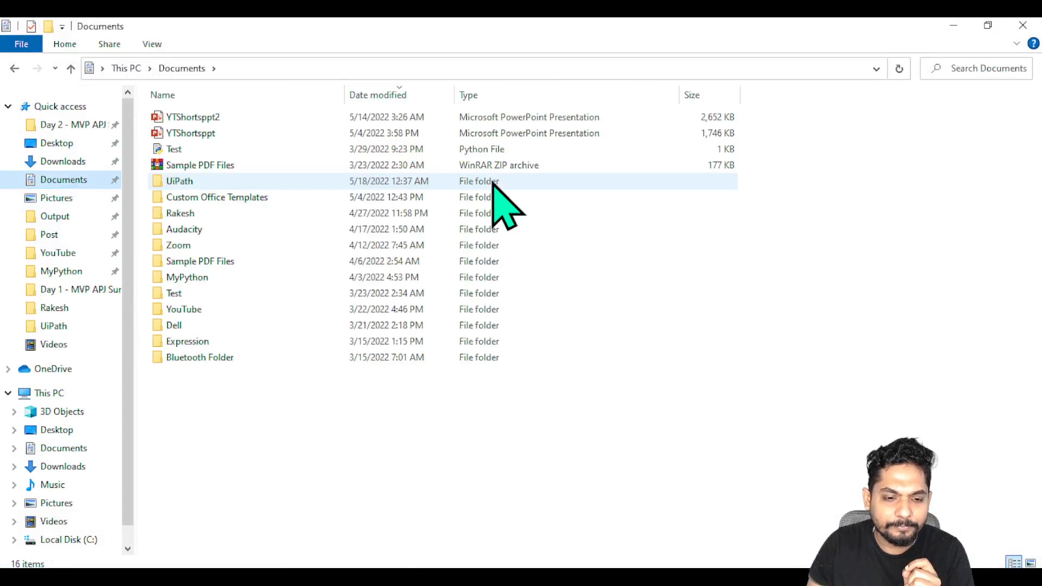
pyautogui.click(180, 181)
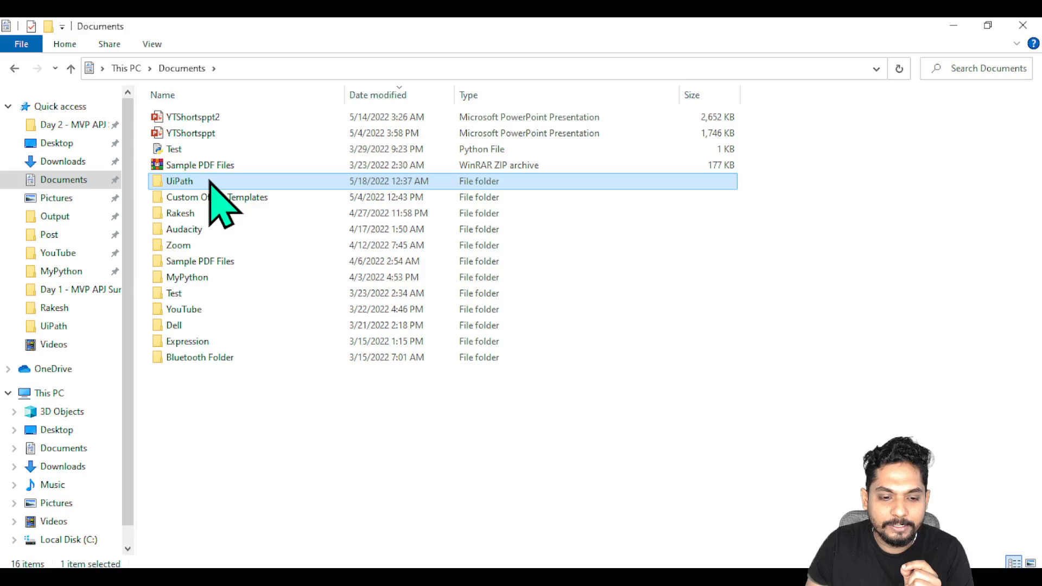
pyautogui.doubleClick(179, 181)
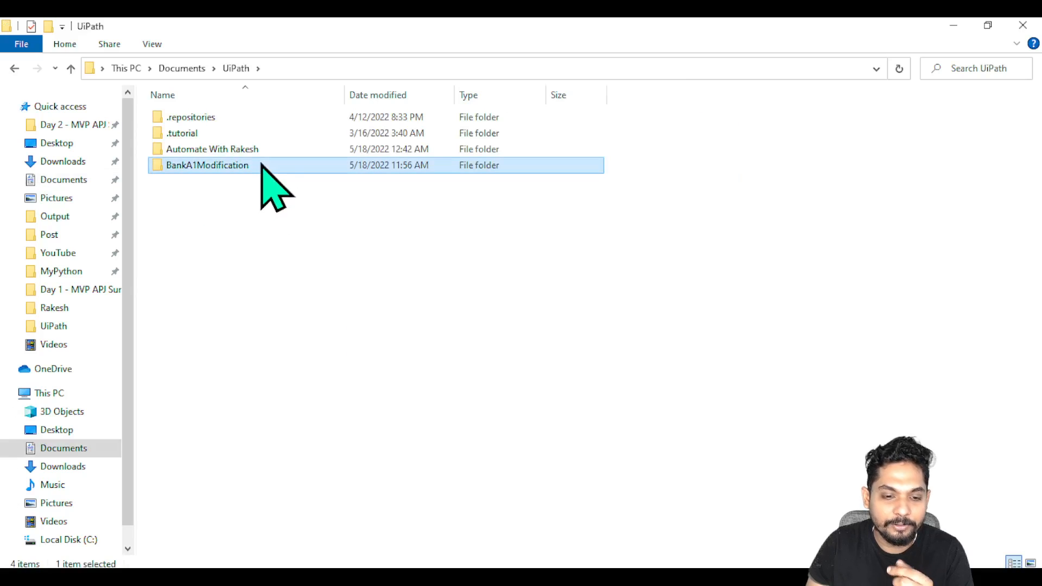
pyautogui.doubleClick(206, 165)
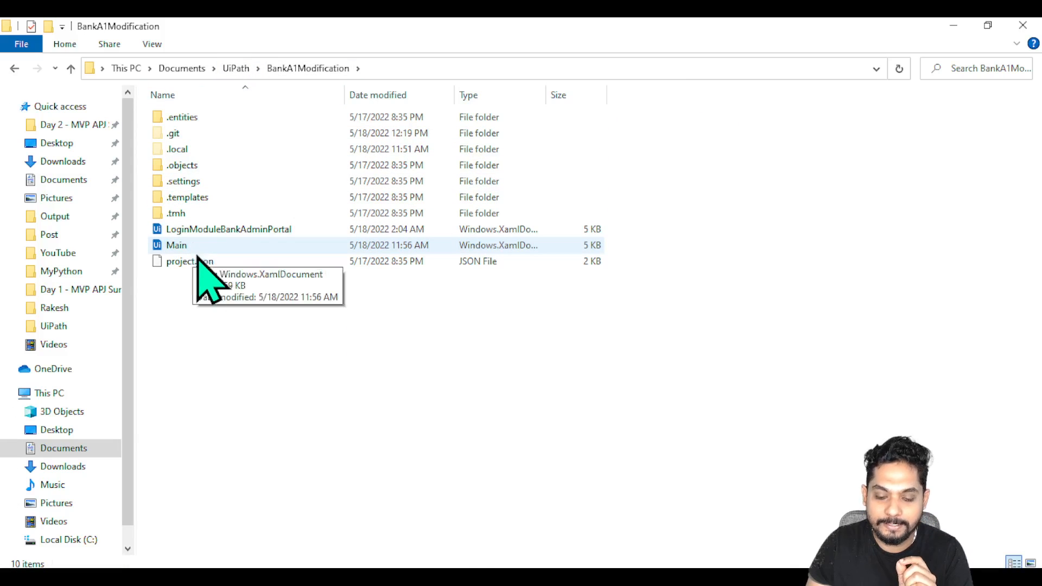
pyautogui.doubleClick(177, 245)
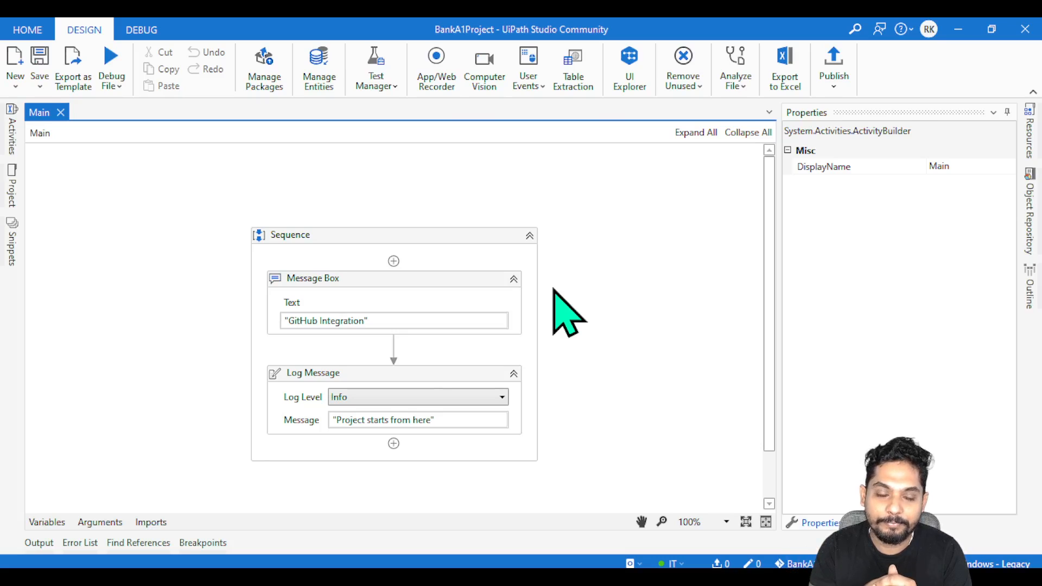
pyautogui.moveTo(80, 209)
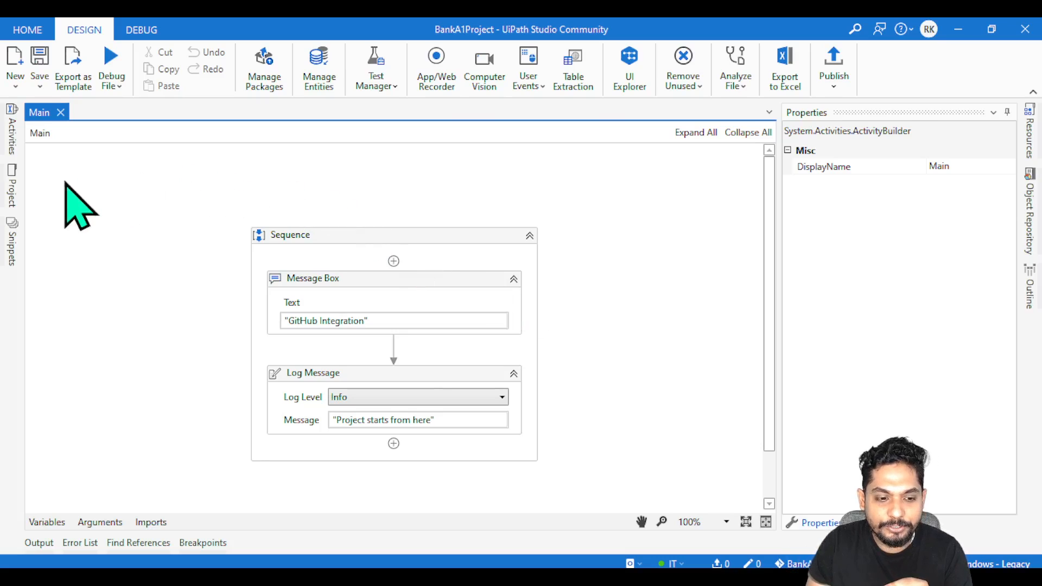
pyautogui.click(7, 186)
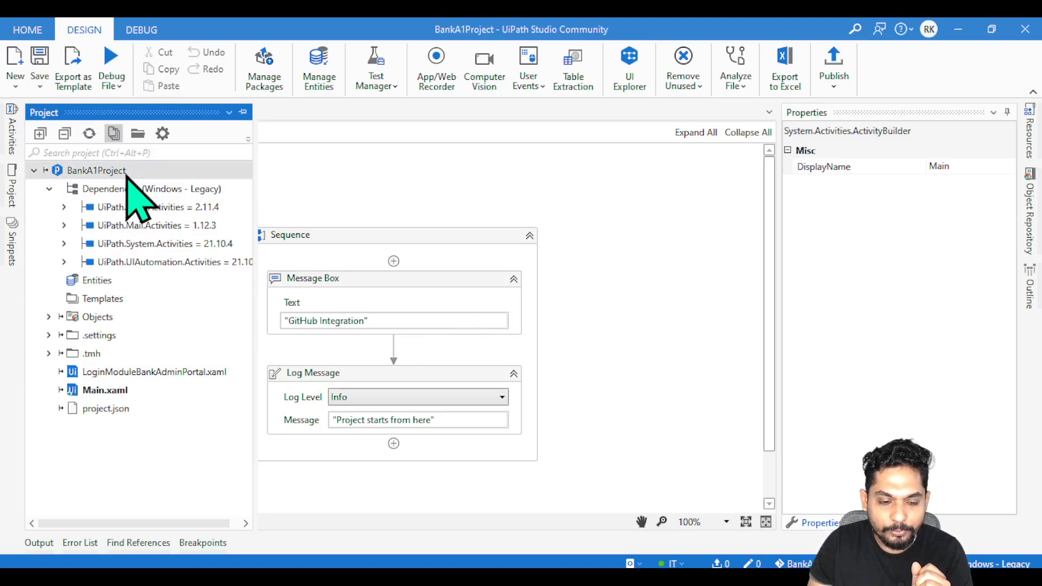
pyautogui.rightClick(97, 171)
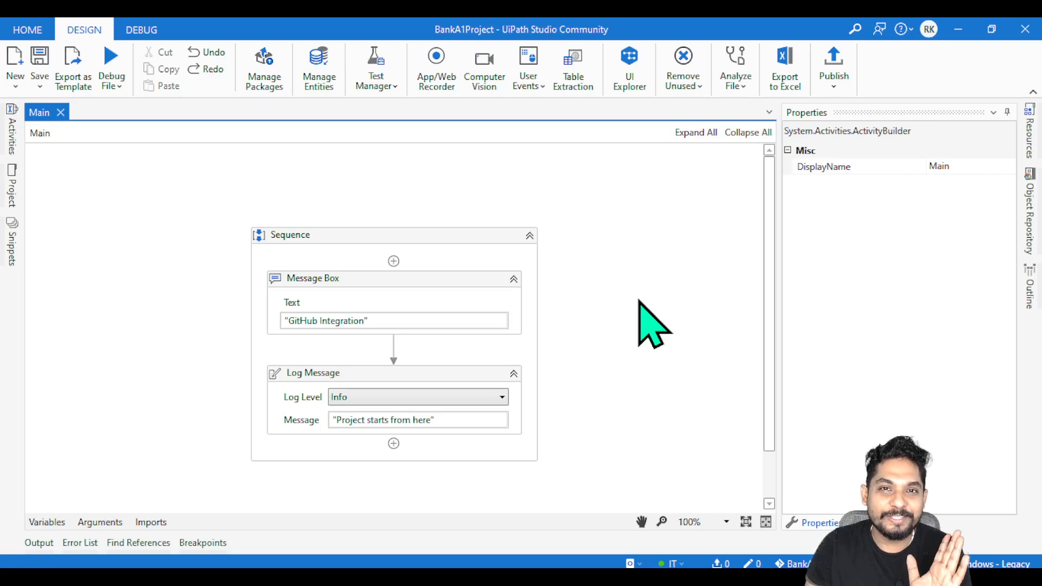
pyautogui.moveTo(362, 249)
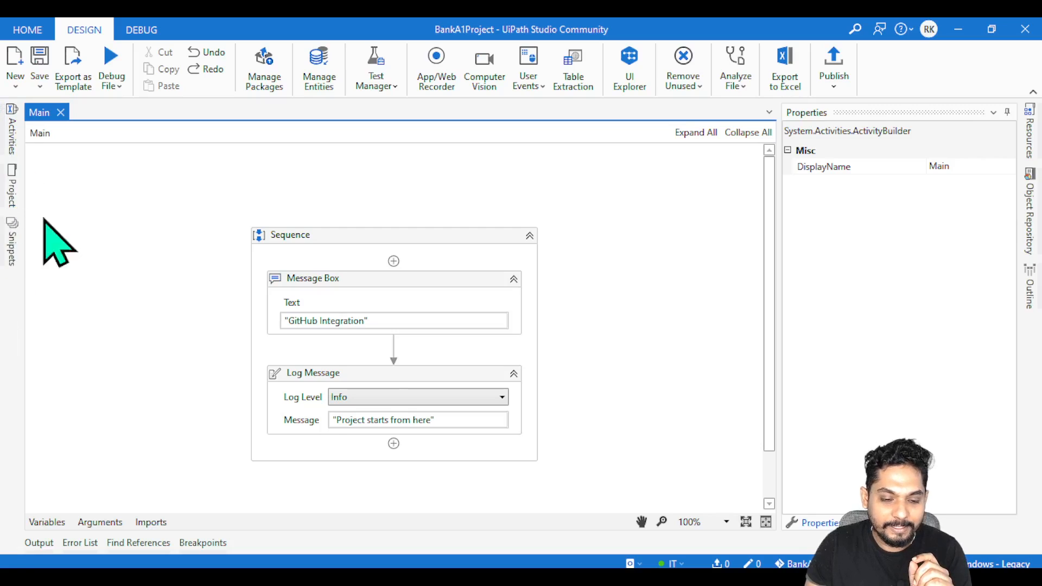
pyautogui.moveTo(472, 409)
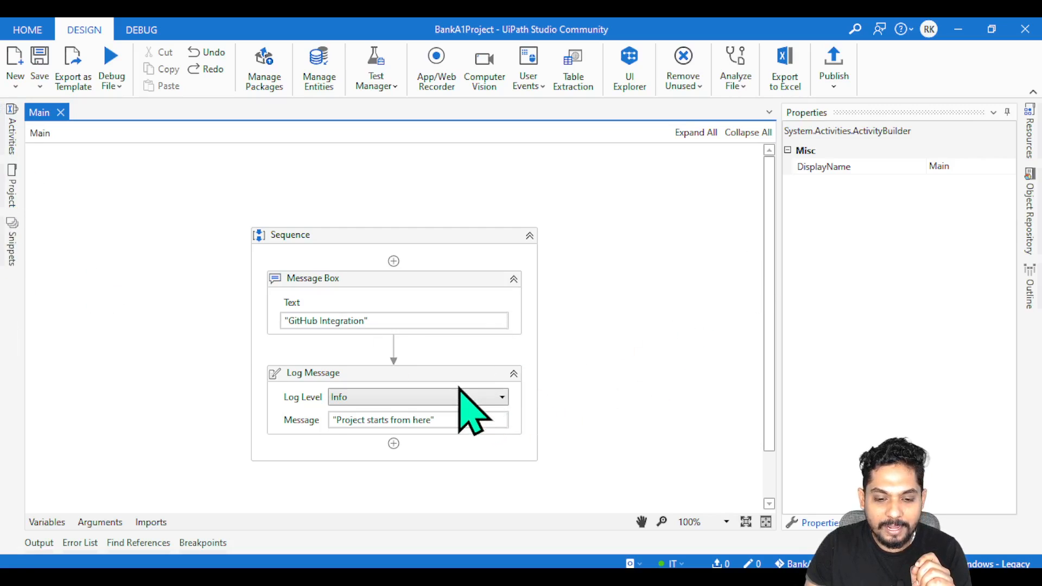
# - Delete the Log Message activity, save Main.xaml, and show the project file tree
pyautogui.click(332, 373)
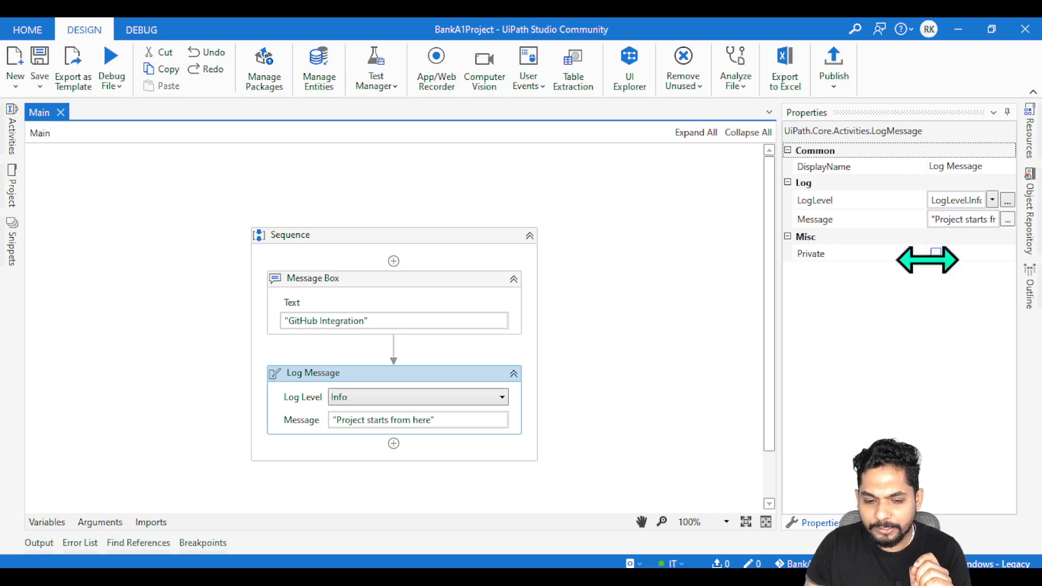
pyautogui.moveTo(469, 385)
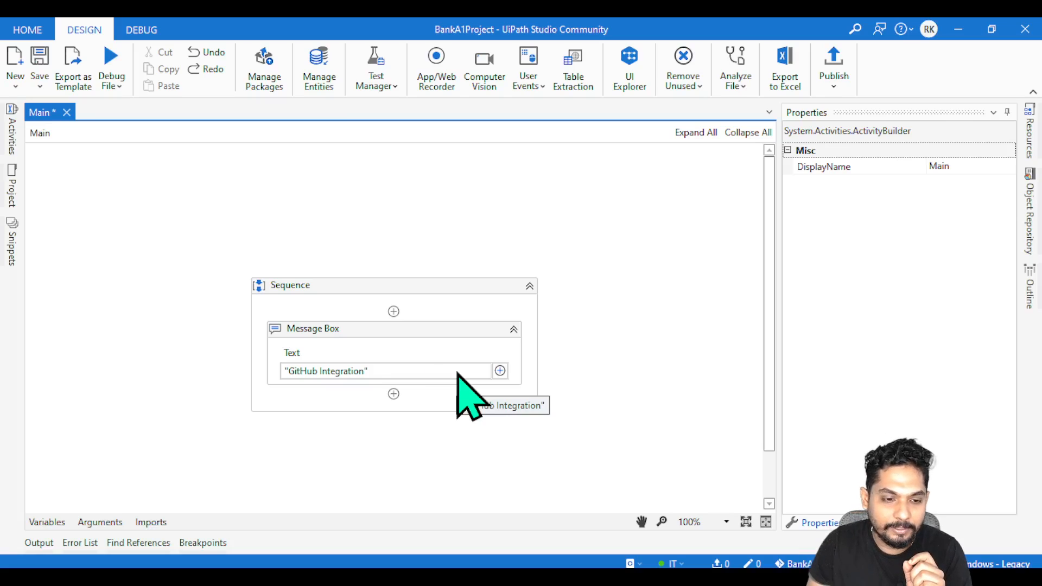
pyautogui.moveTo(698, 415)
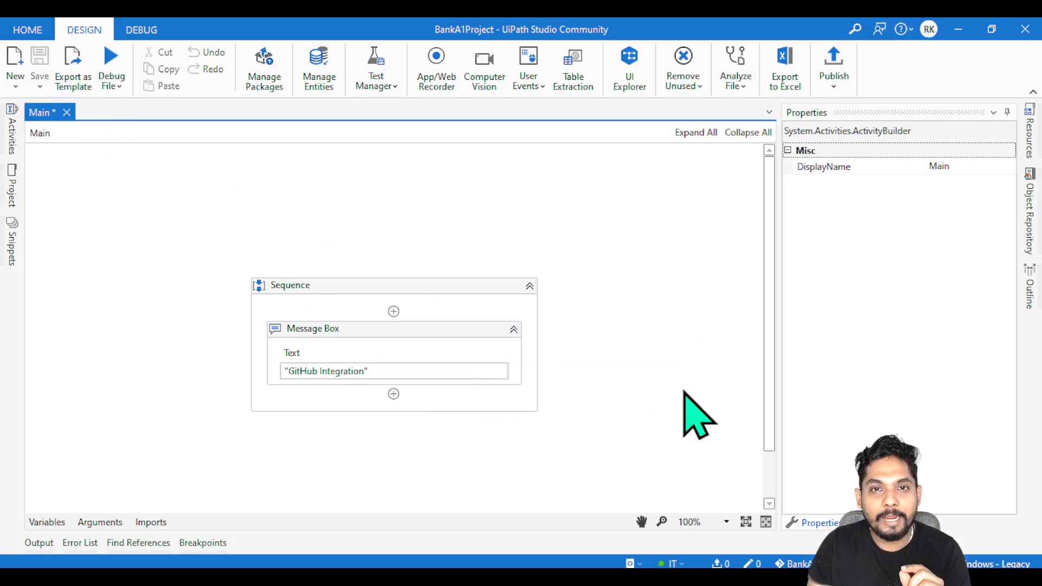
pyautogui.click(38, 68)
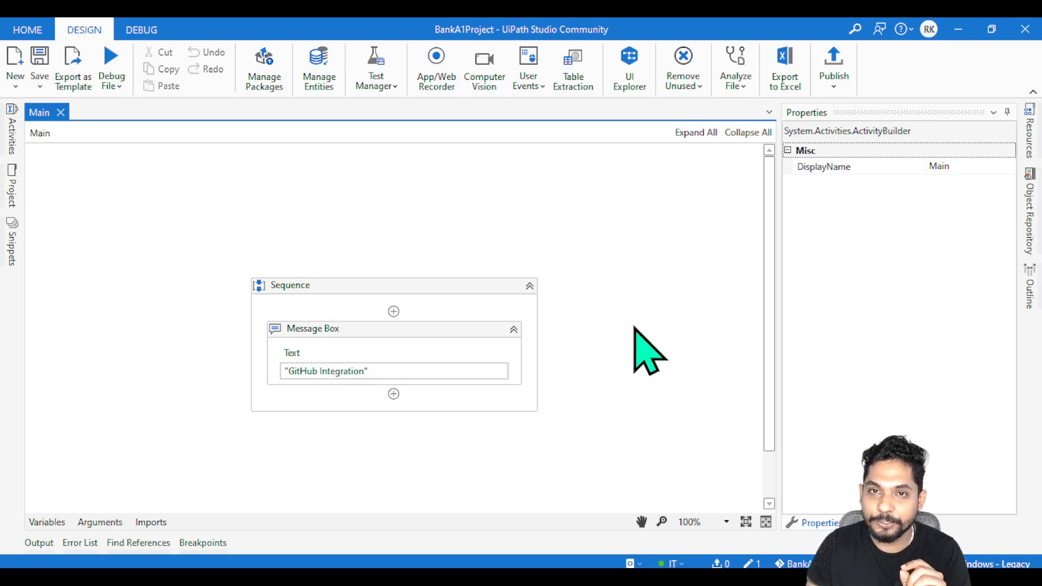
pyautogui.click(10, 186)
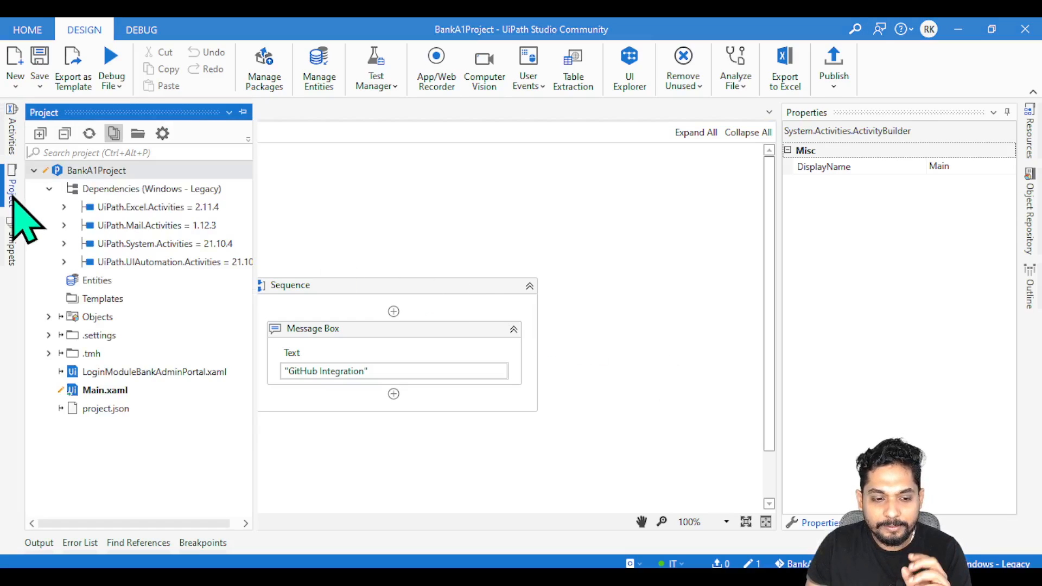
pyautogui.click(154, 372)
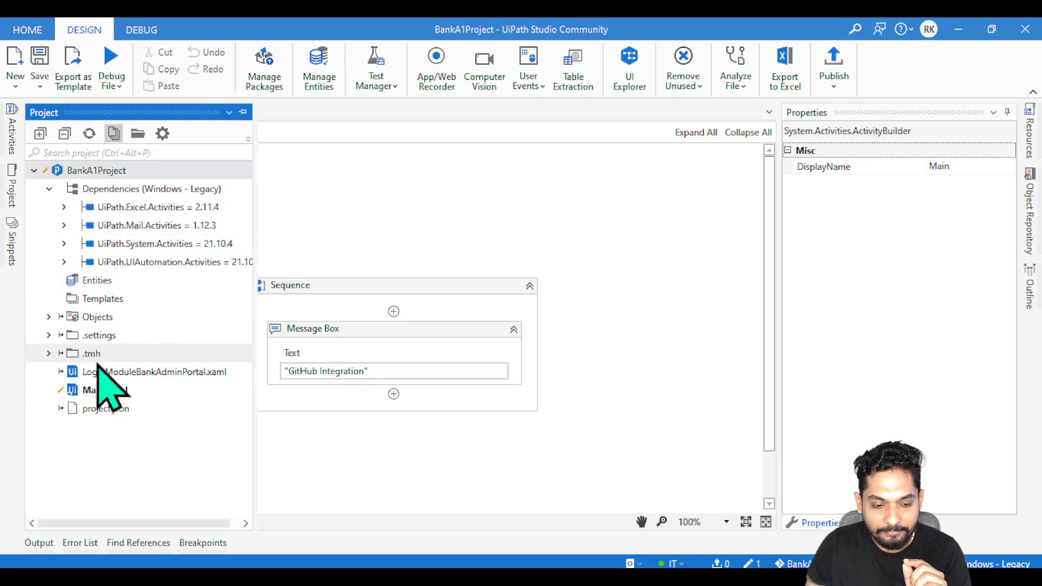
# - Show Main.xaml's changes, confirm Log Message is marked deleted, then close the comparison
pyautogui.rightClick(97, 390)
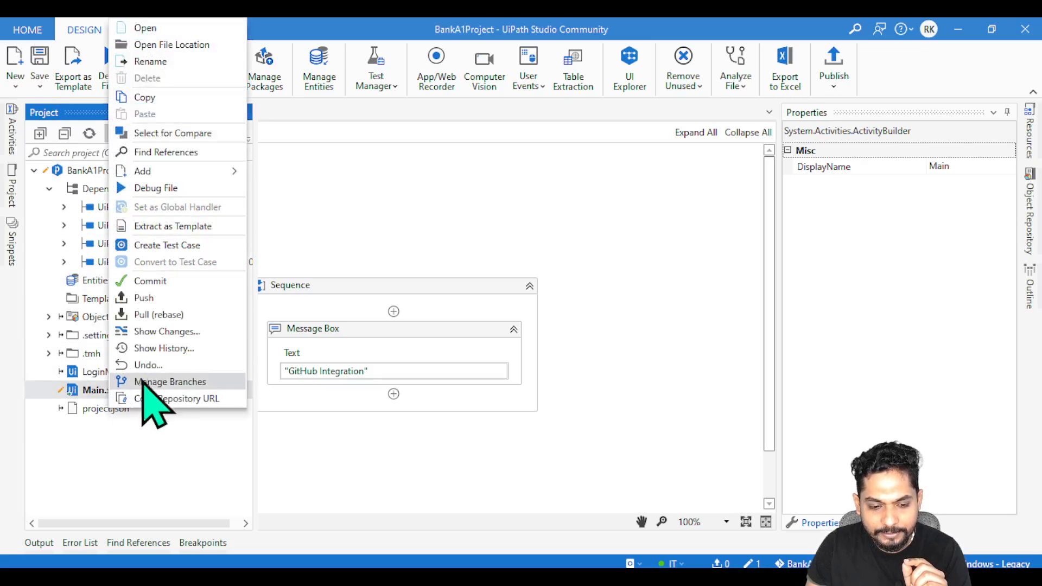
pyautogui.moveTo(166, 331)
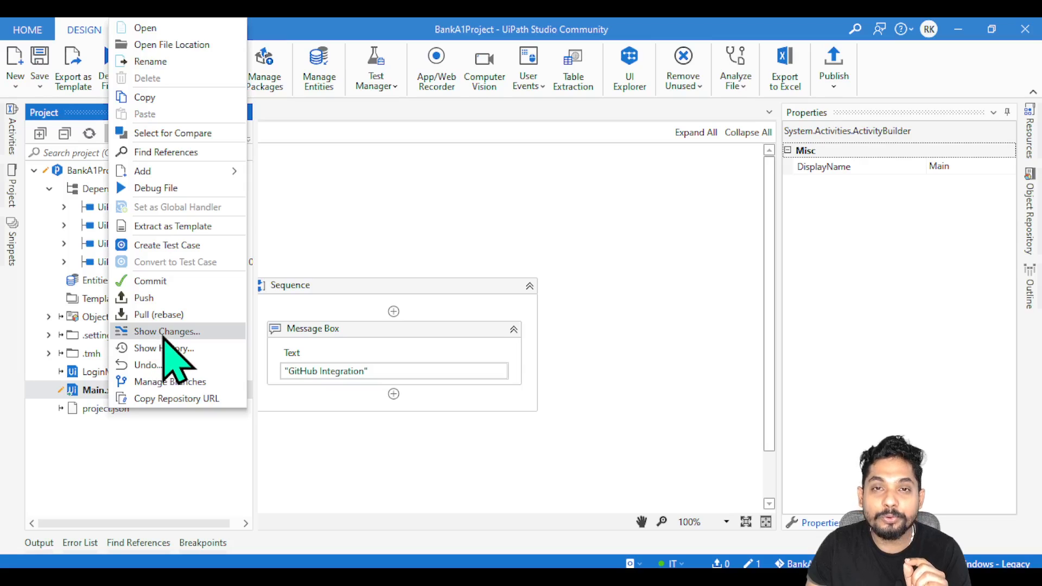
pyautogui.moveTo(172, 362)
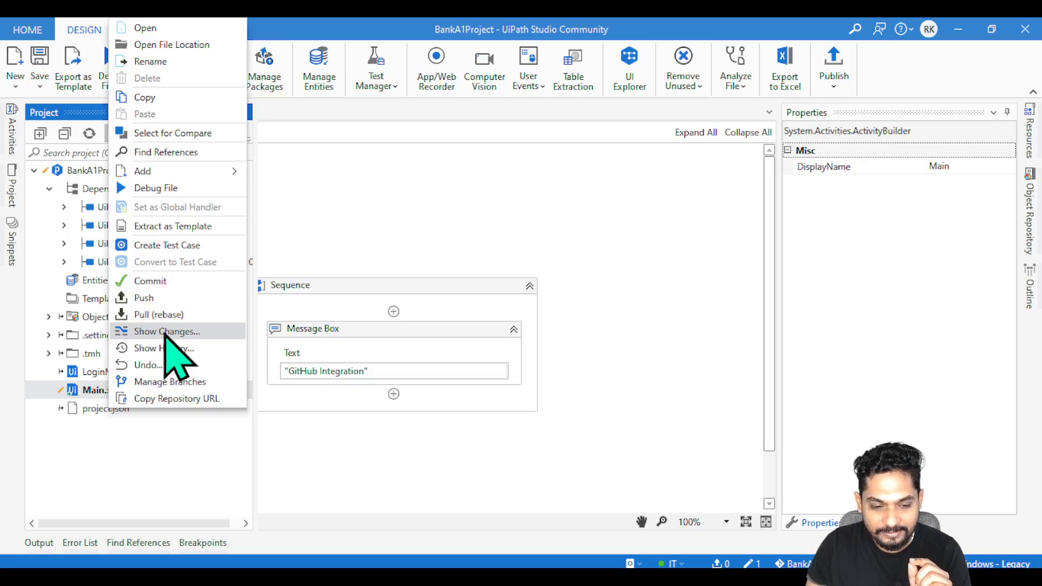
pyautogui.click(167, 331)
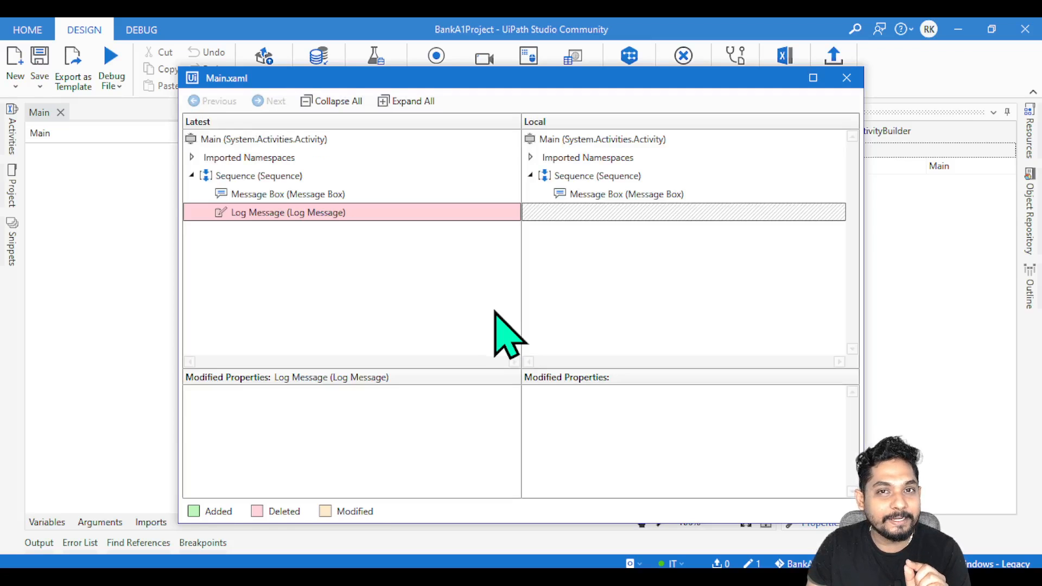
pyautogui.moveTo(291, 126)
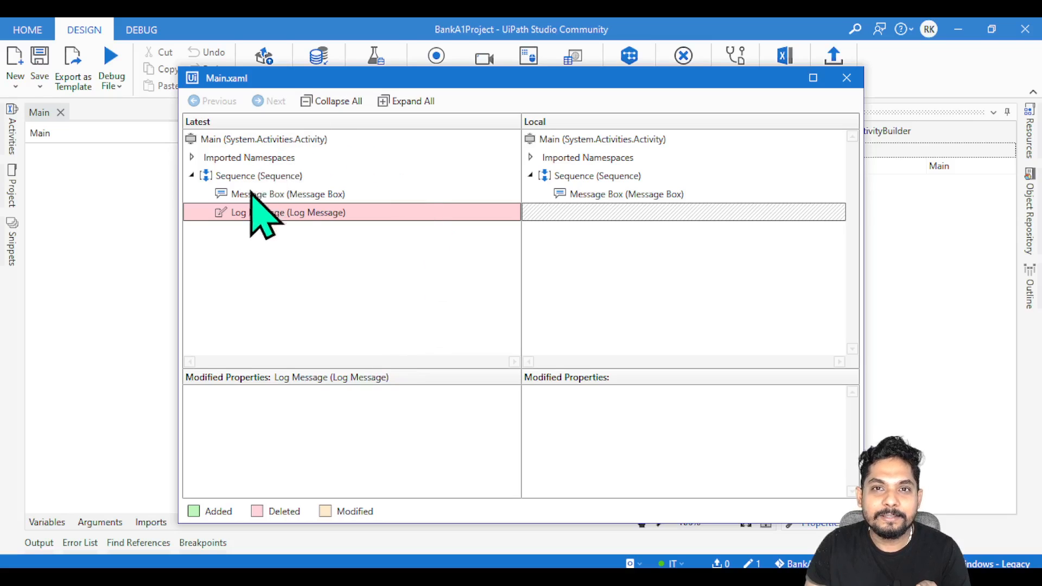
pyautogui.moveTo(373, 173)
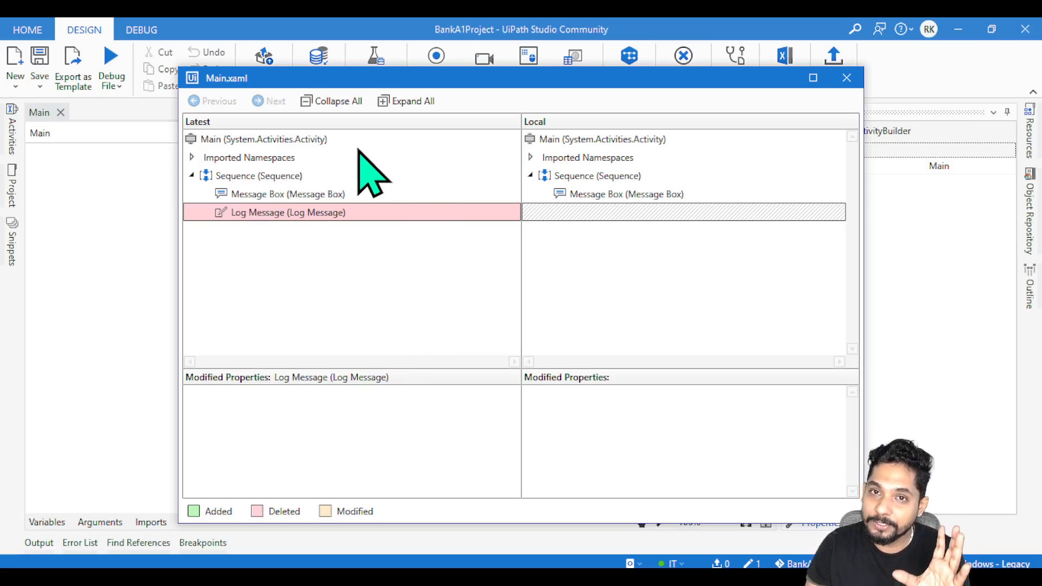
pyautogui.moveTo(294, 233)
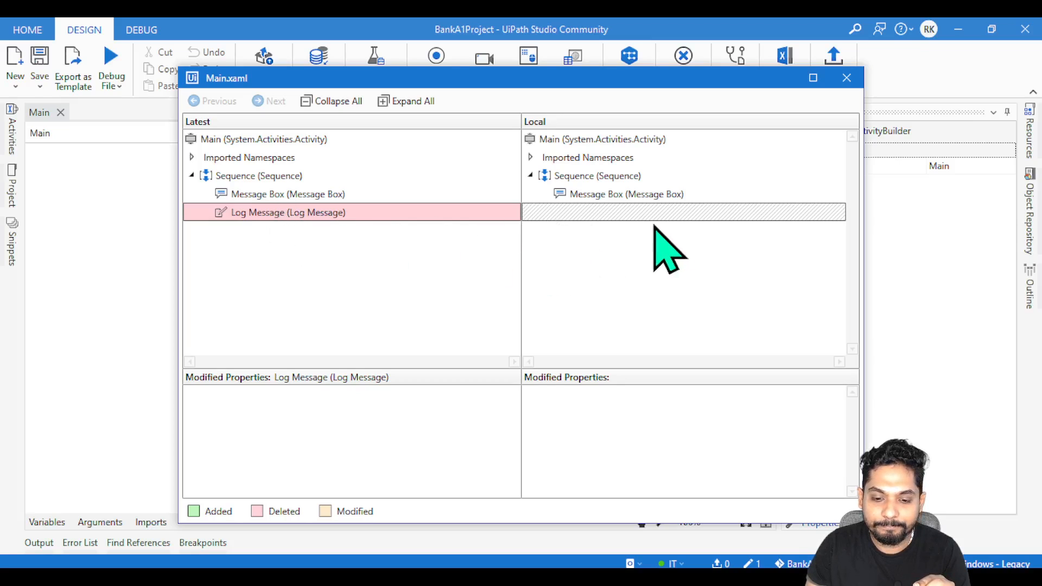
pyautogui.moveTo(346, 229)
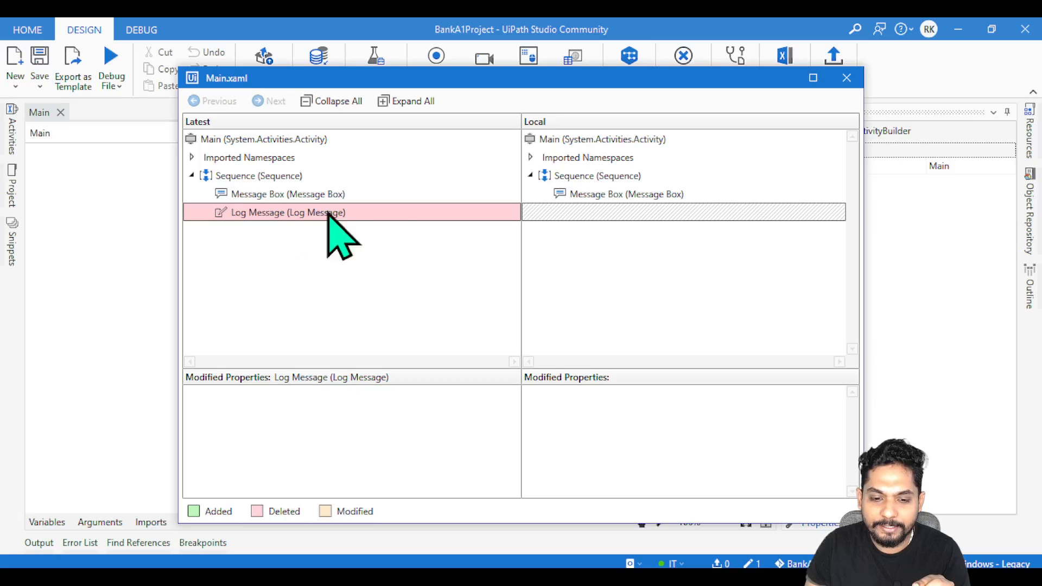
pyautogui.moveTo(409, 240)
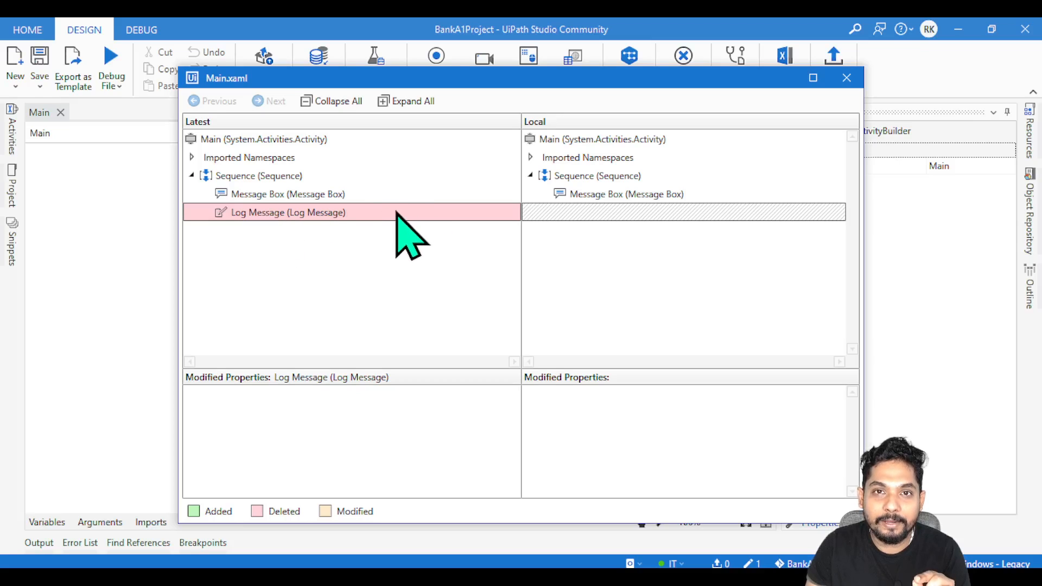
pyautogui.moveTo(635, 237)
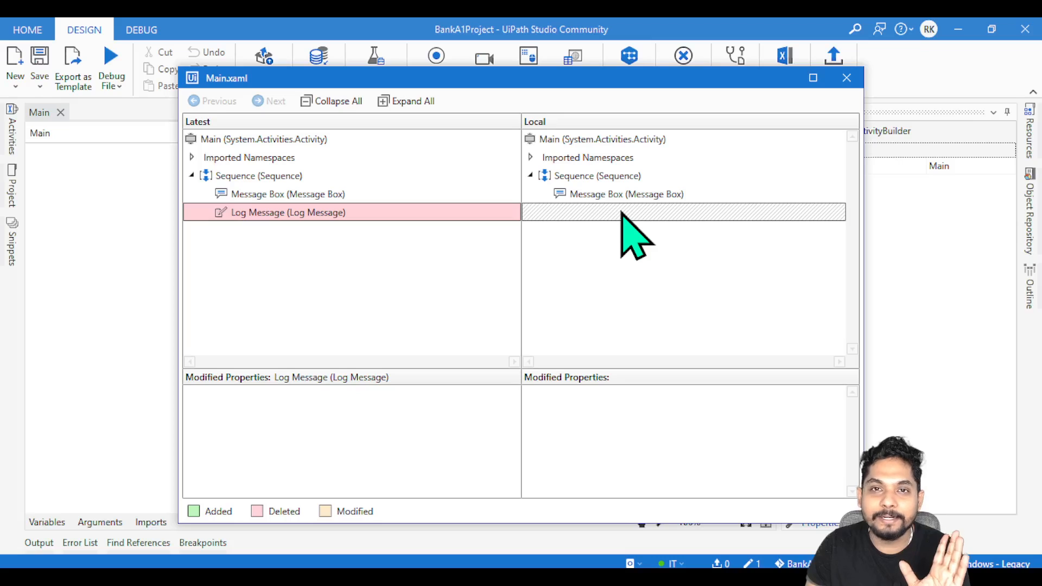
pyautogui.moveTo(847, 78)
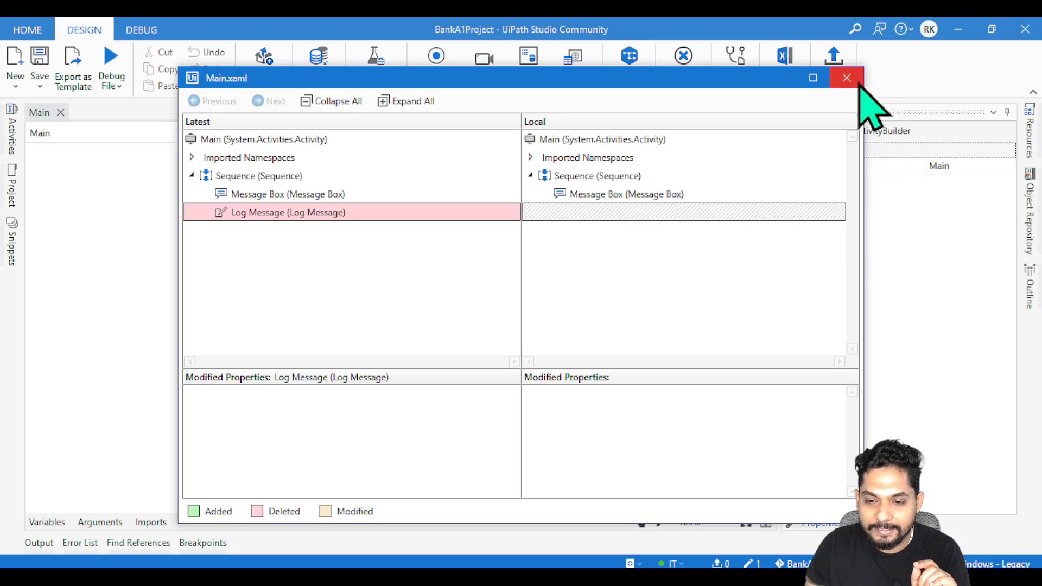
pyautogui.click(847, 78)
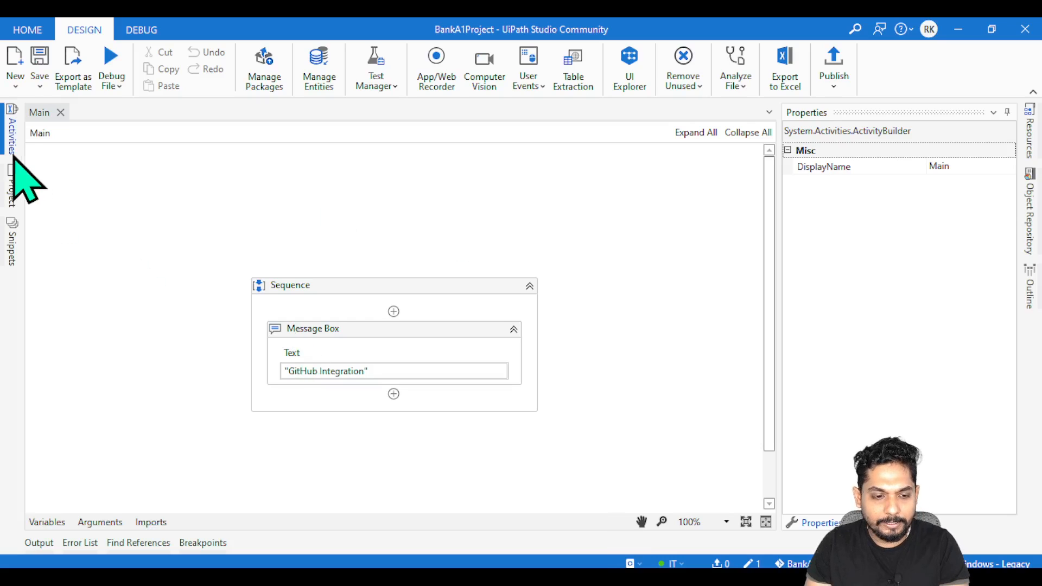
# - Add a Delay activity after the Message Box with Duration 00:00:02
pyautogui.click(12, 123)
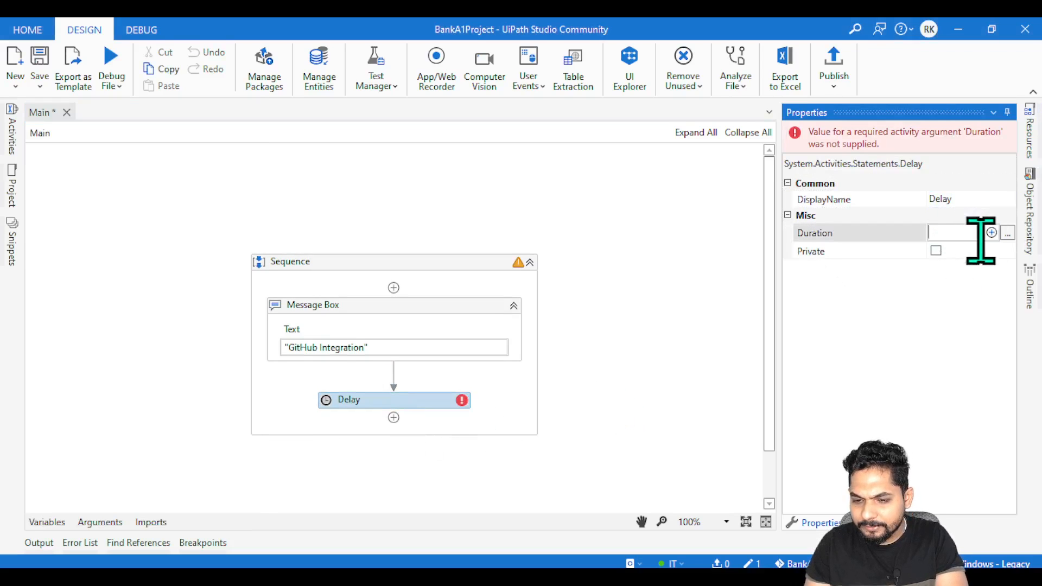
pyautogui.write('200')
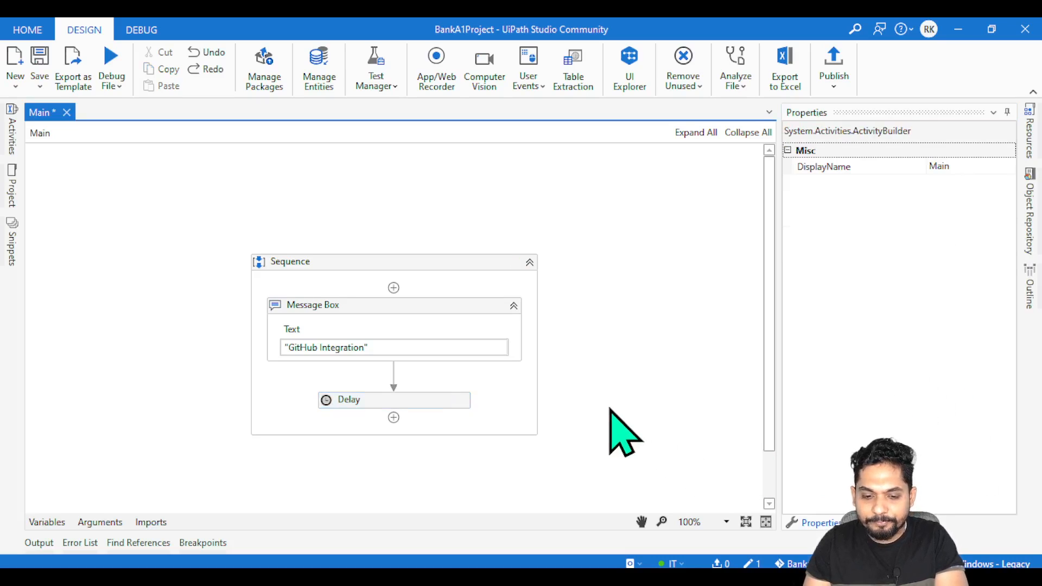
pyautogui.click(394, 400)
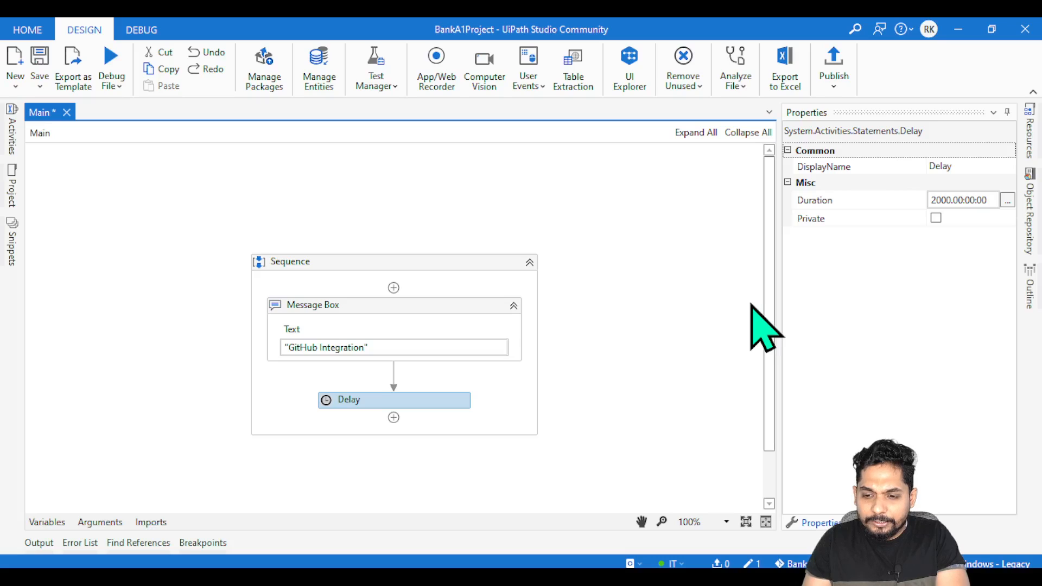
pyautogui.click(954, 200)
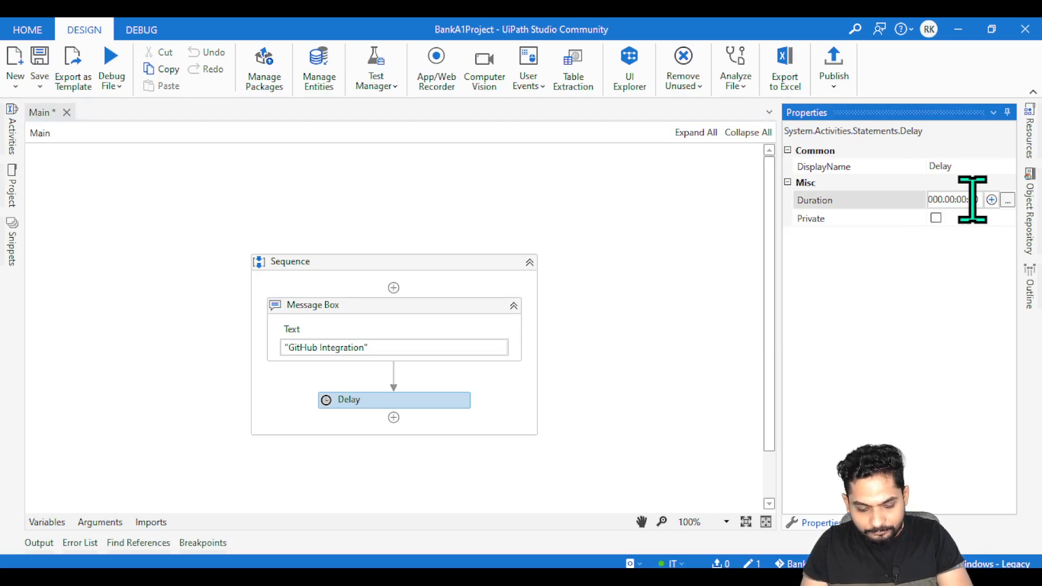
pyautogui.write('2000.00:00:00')
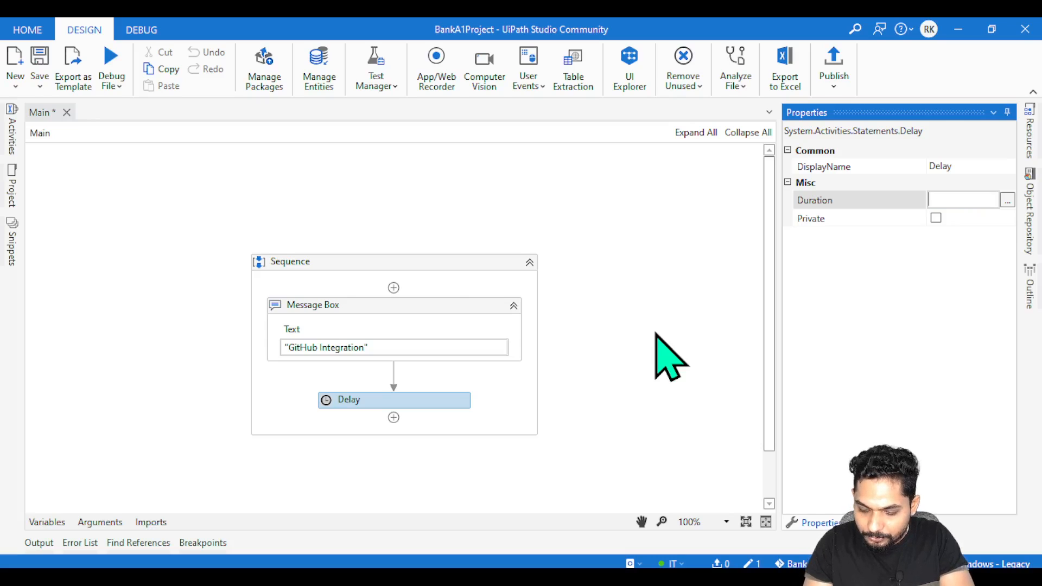
pyautogui.write('00:0')
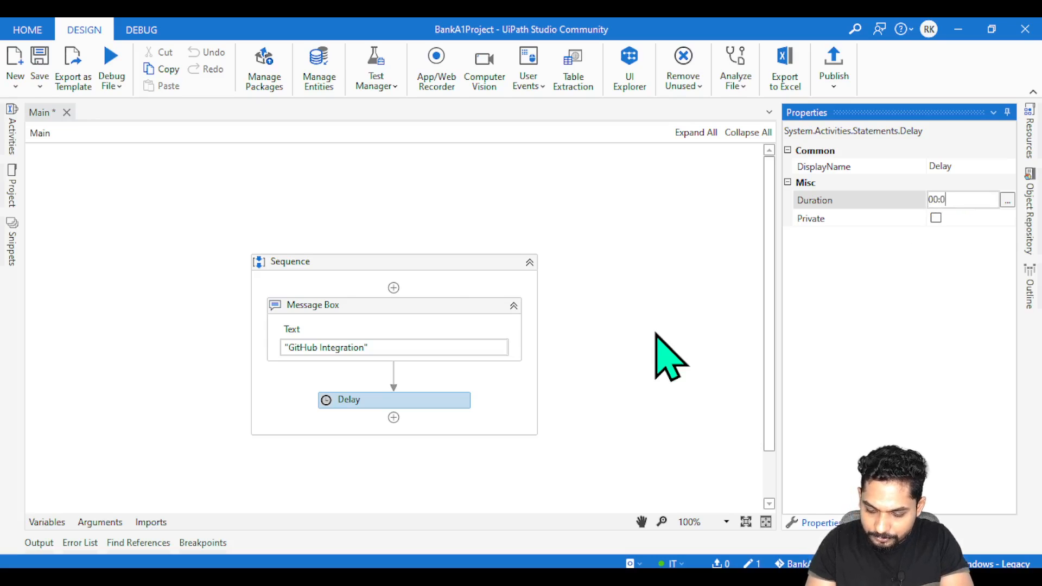
pyautogui.write('00:00:02')
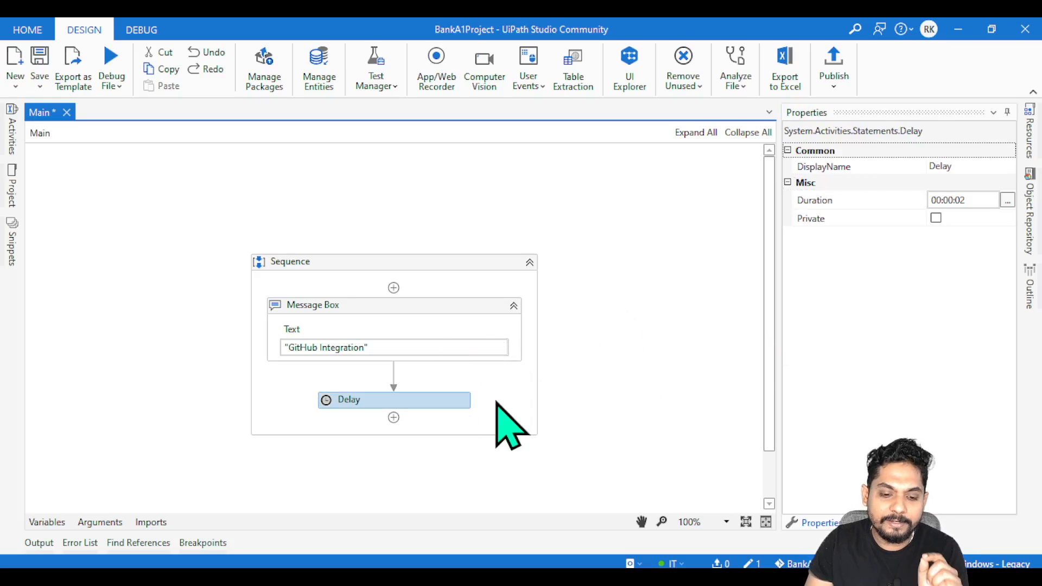
pyautogui.moveTo(38, 59)
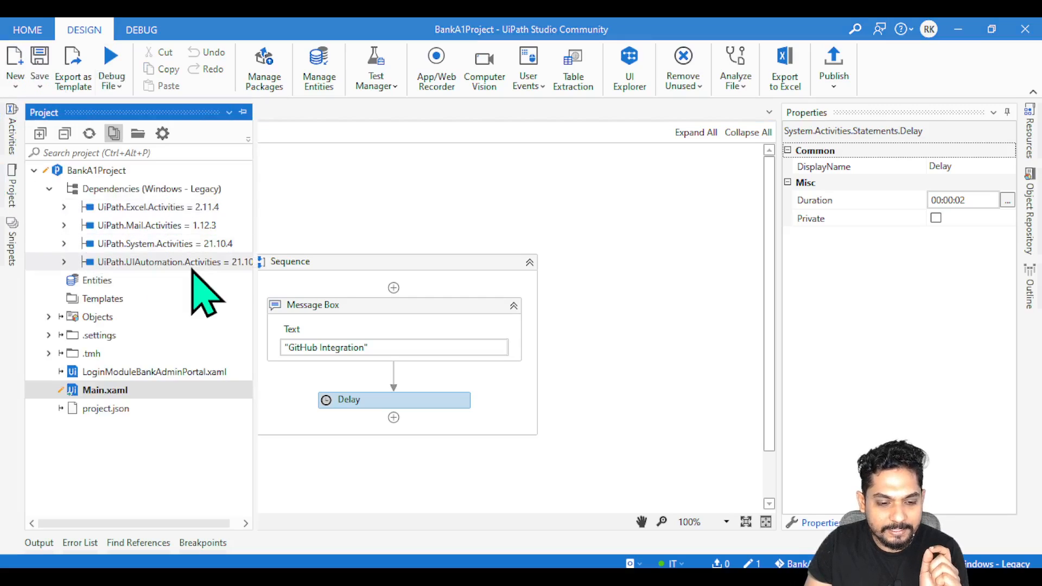
# - Compare Main.xaml with its latest version to see the Delay listed as added
pyautogui.rightClick(105, 391)
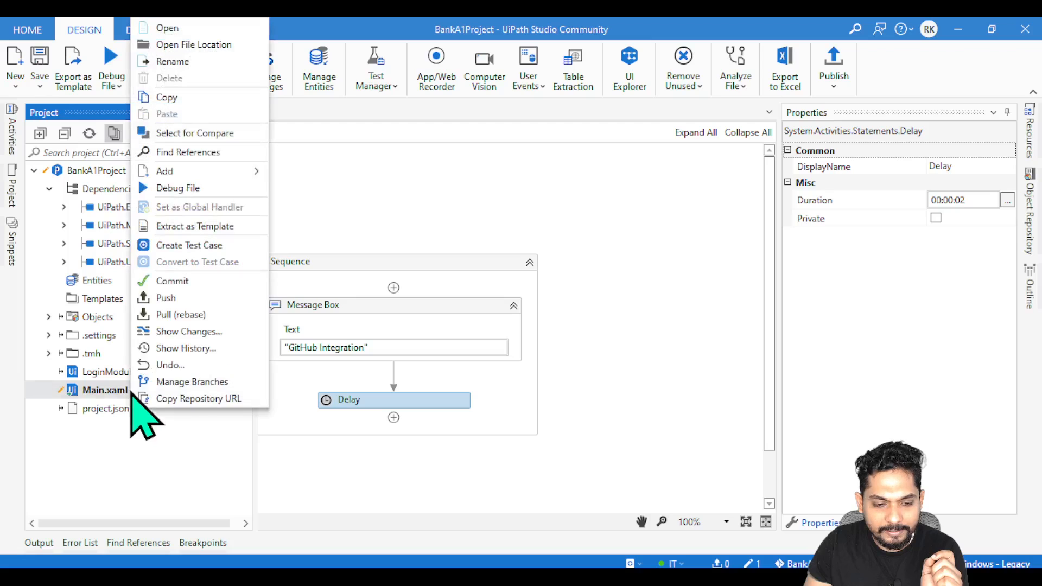
pyautogui.click(189, 331)
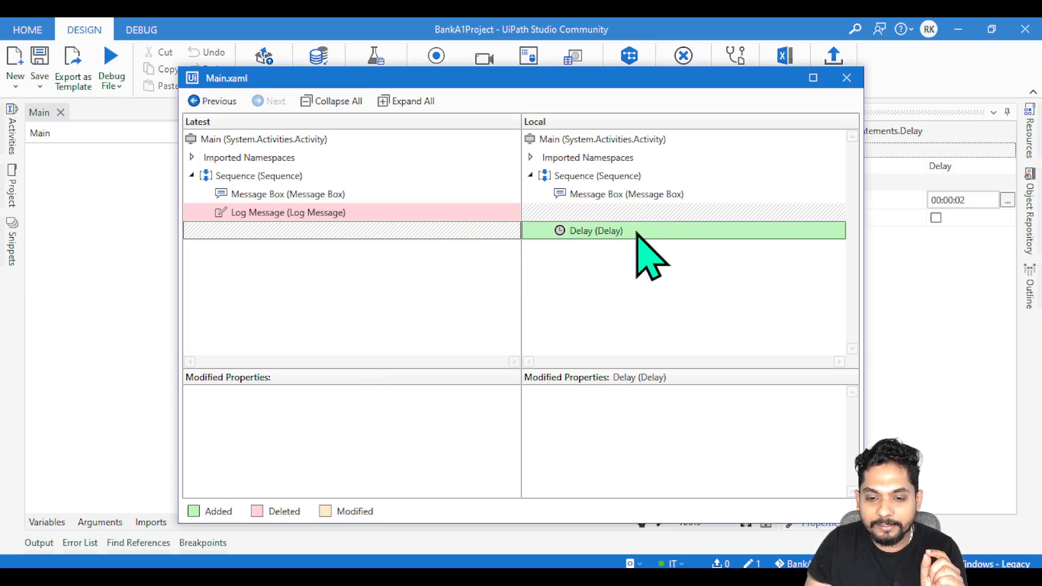
pyautogui.moveTo(654, 269)
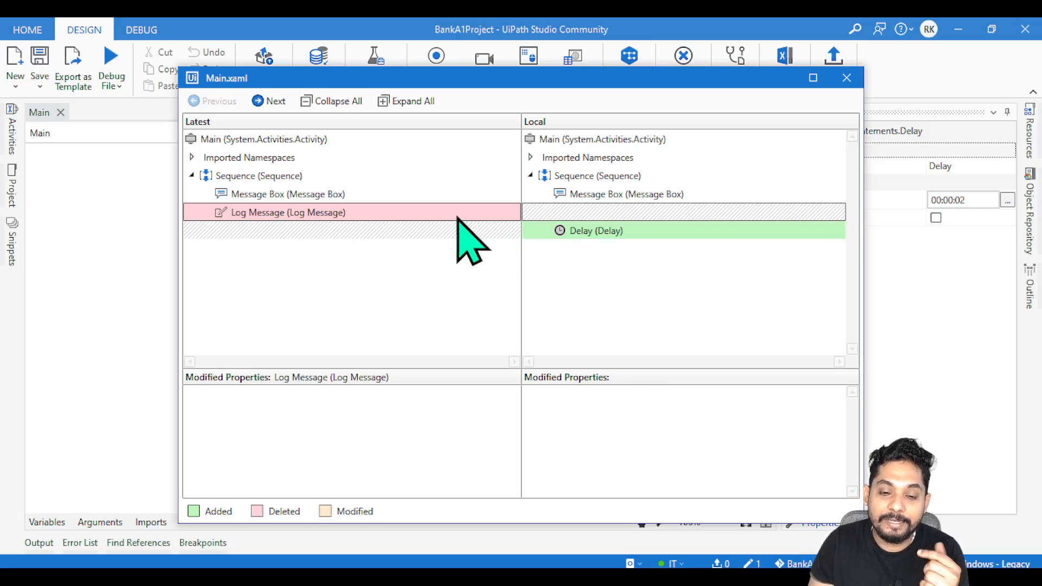
pyautogui.moveTo(435, 246)
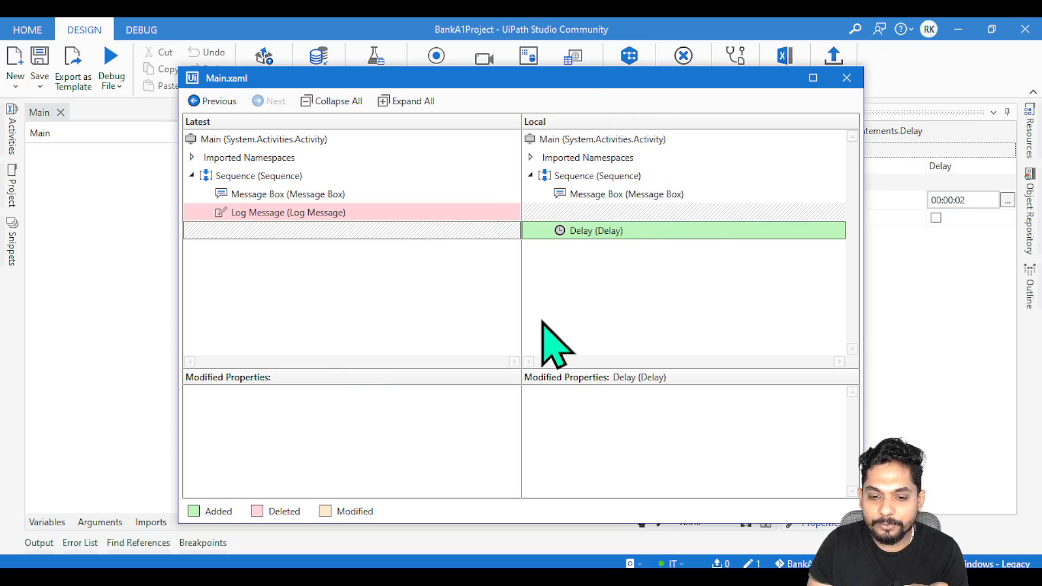
pyautogui.moveTo(678, 253)
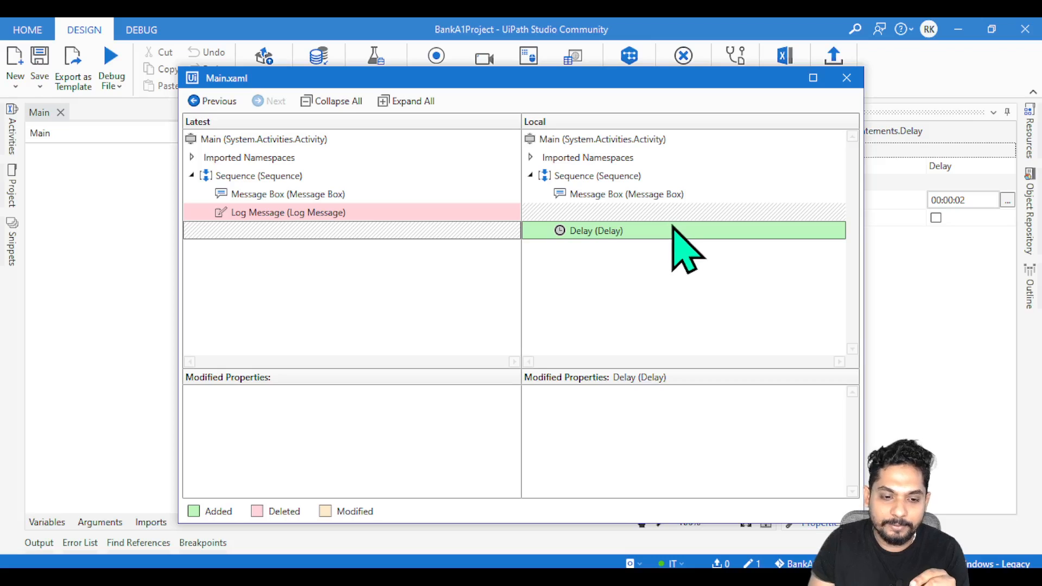
pyautogui.moveTo(246, 153)
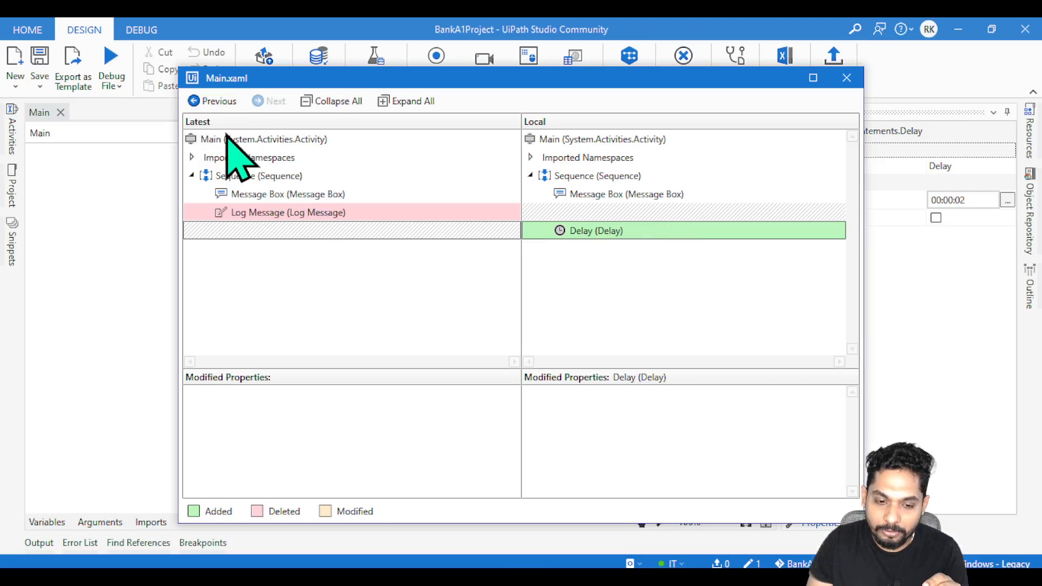
pyautogui.moveTo(652, 106)
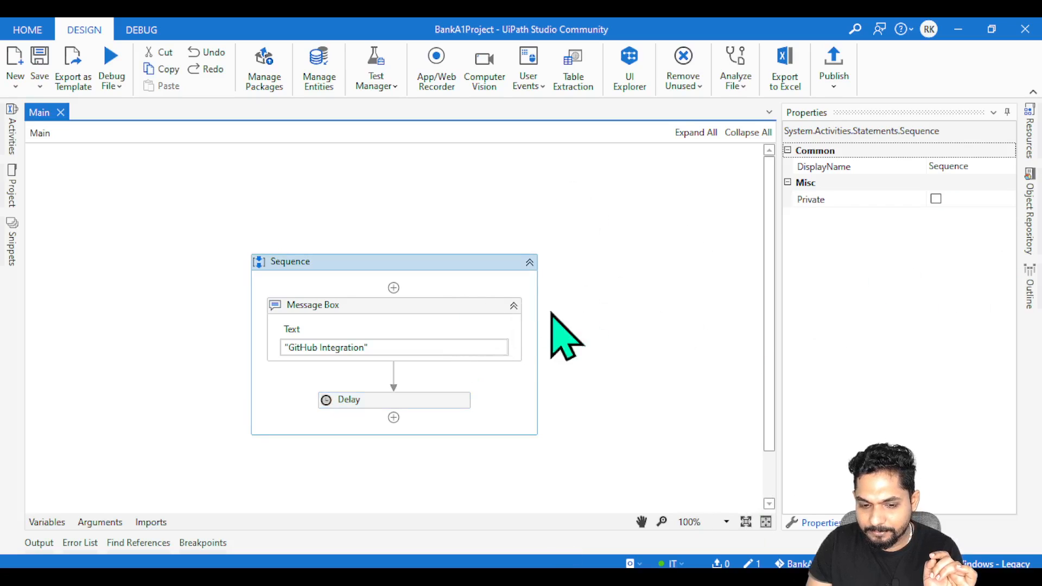
# - Set the Message Box to auto-close after 00:00:05 and choose OkCancel buttons
pyautogui.click(313, 304)
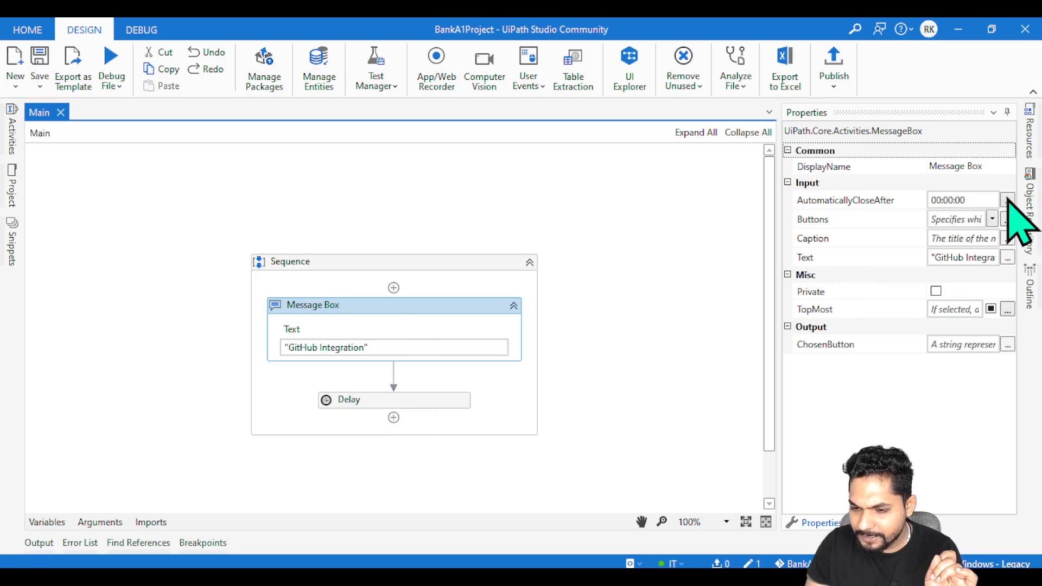
pyautogui.click(1007, 199)
pyautogui.write('2')
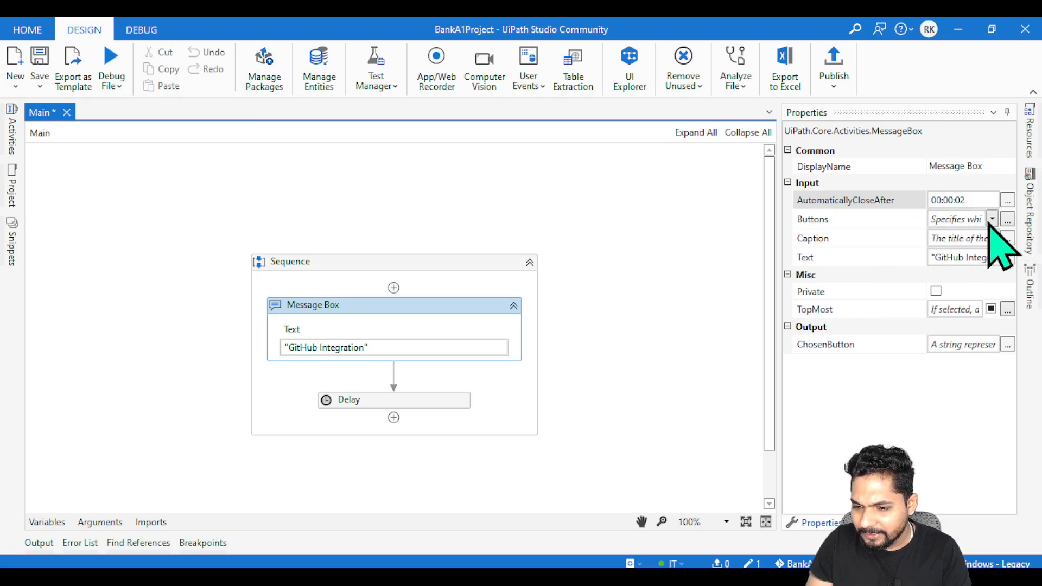
pyautogui.click(991, 219)
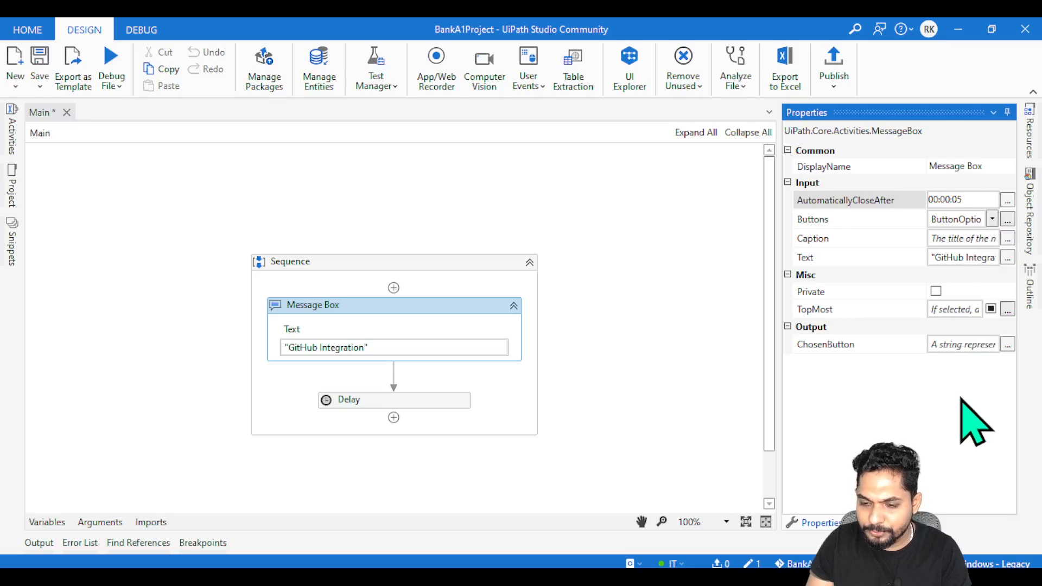
pyautogui.click(992, 219)
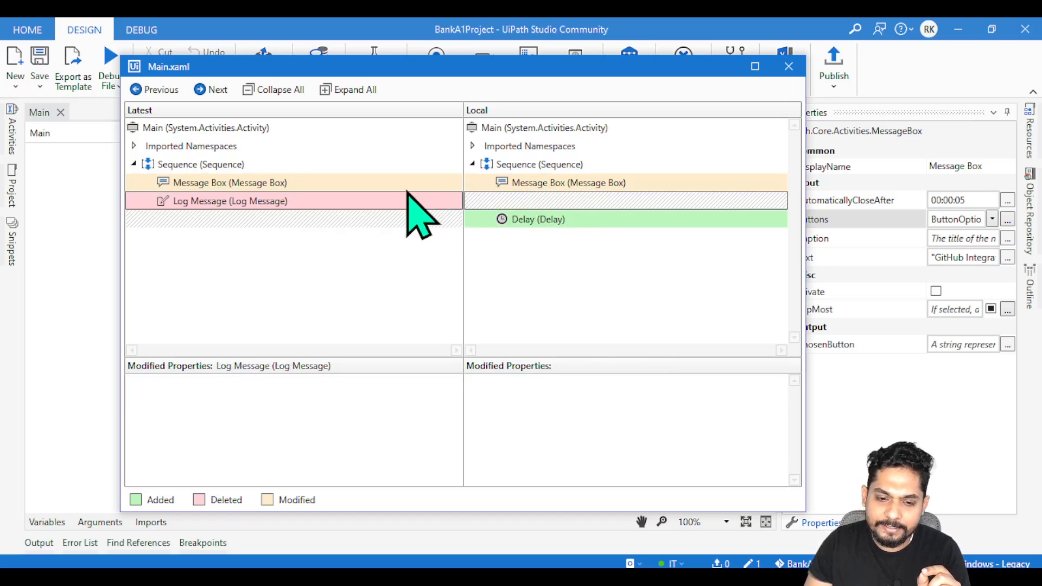
# - Inspect the Message Box diff: auto-close 00:00:00 to 00:00:05, OkCancel buttons added
pyautogui.click(229, 183)
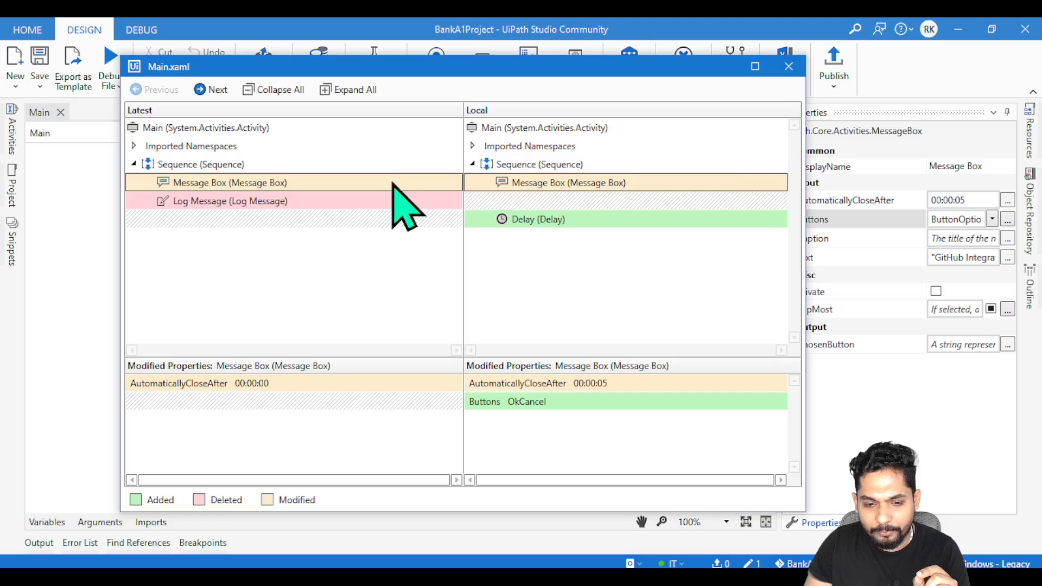
pyautogui.moveTo(200, 419)
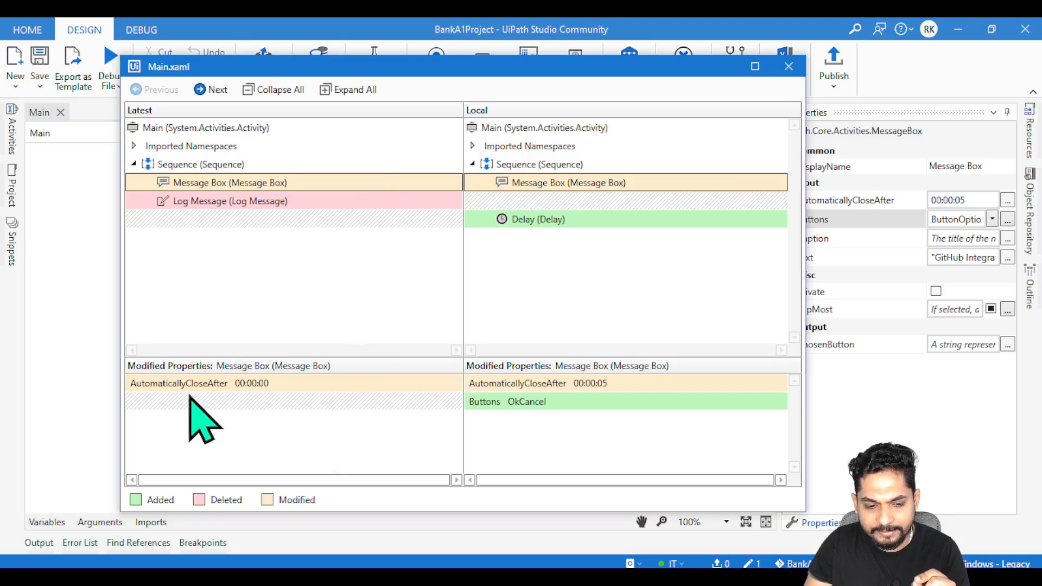
pyautogui.moveTo(286, 405)
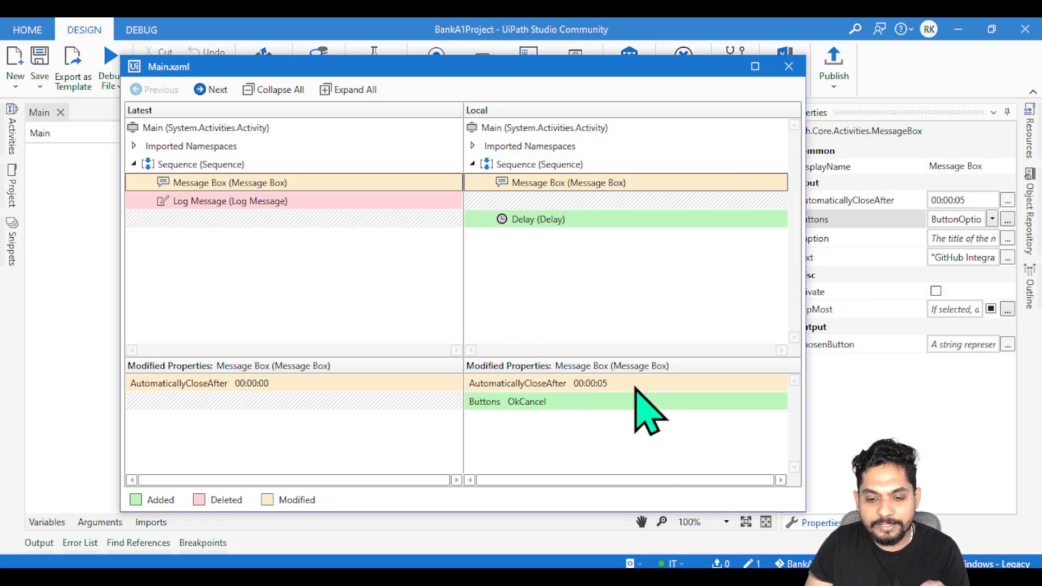
pyautogui.moveTo(426, 272)
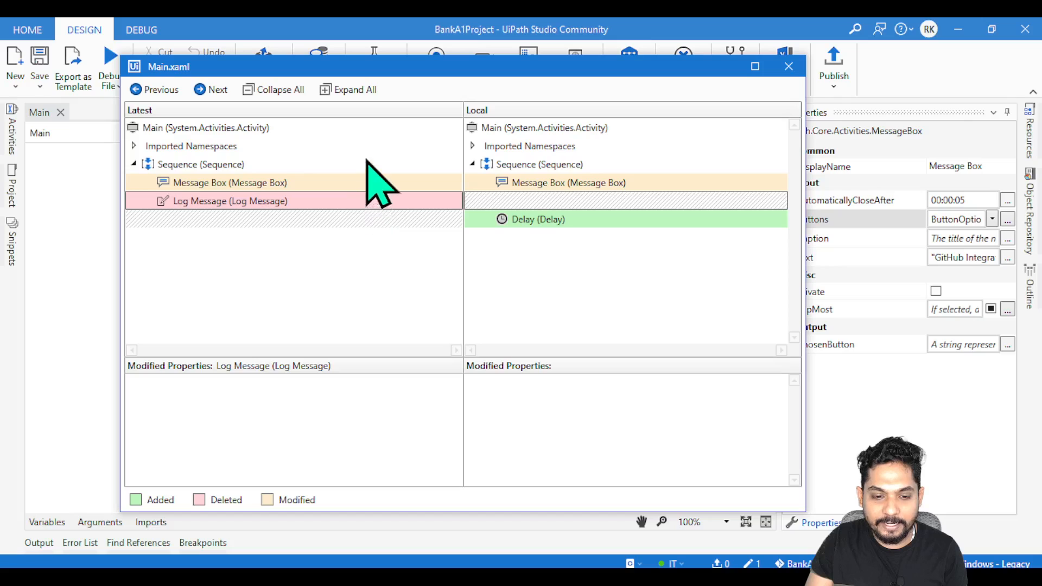
pyautogui.moveTo(585, 200)
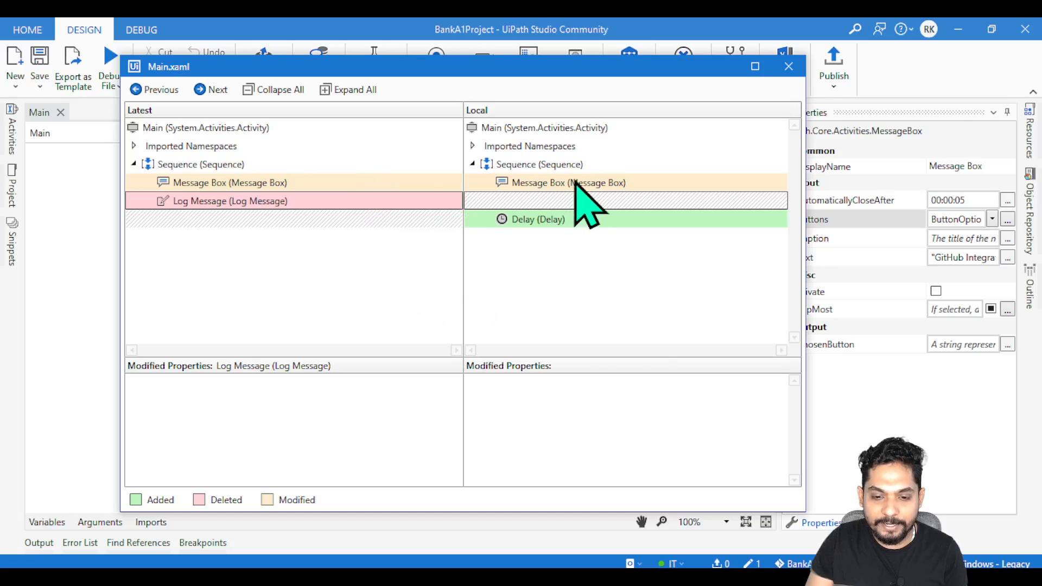
pyautogui.click(229, 182)
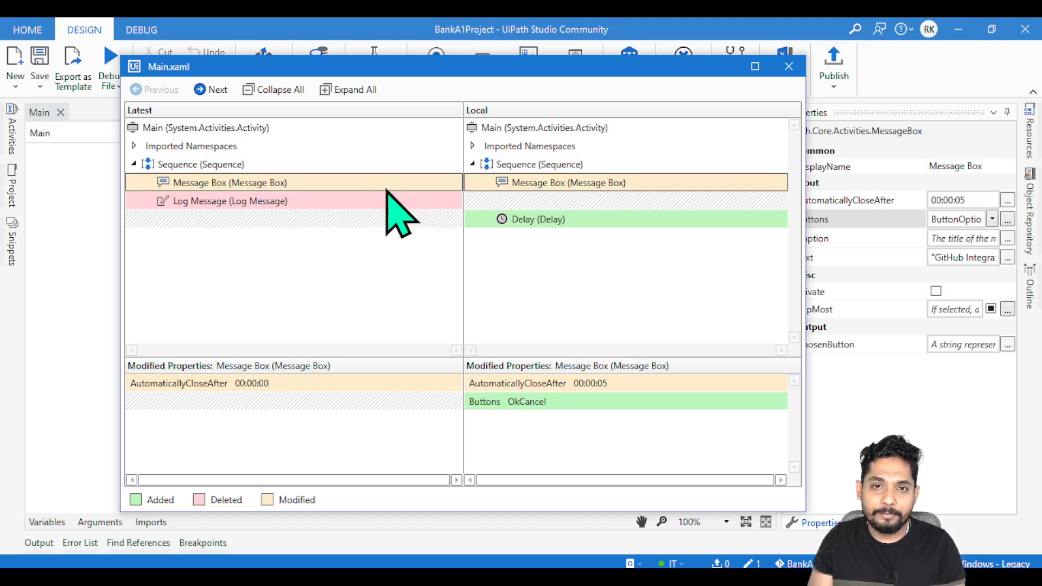
pyautogui.moveTo(608, 465)
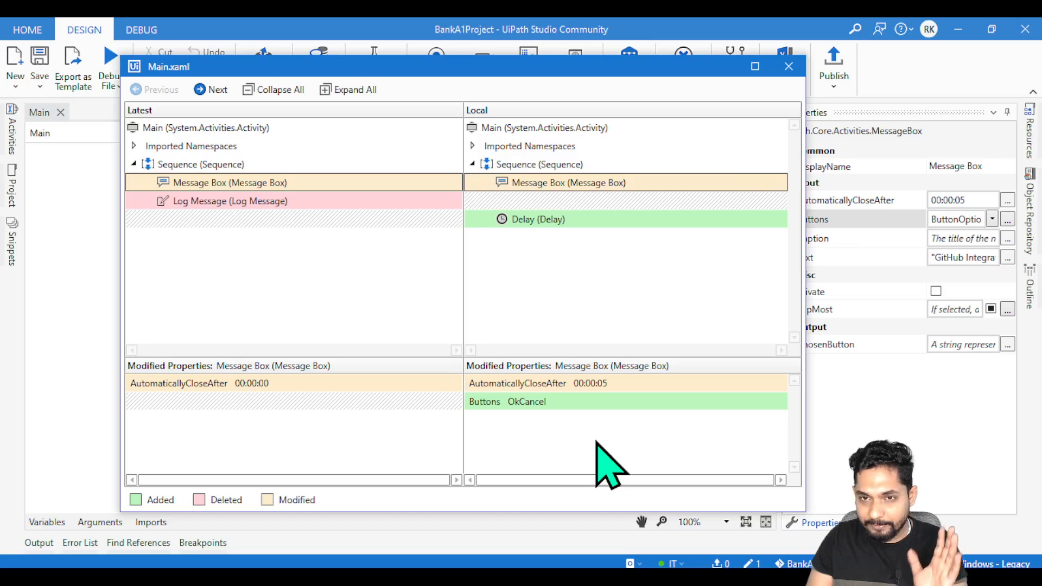
pyautogui.moveTo(711, 236)
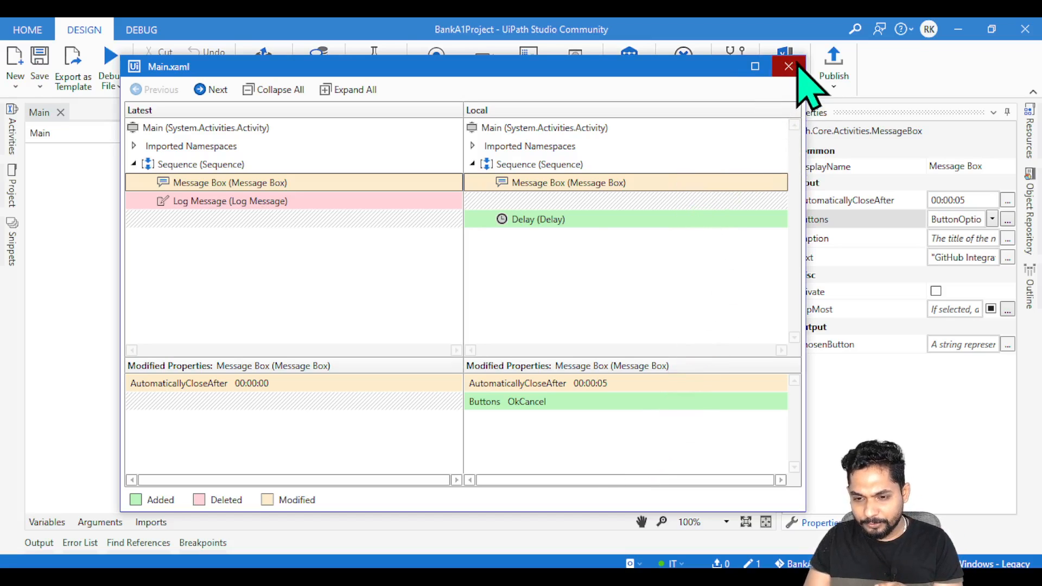
# - Close the diff, rename the Message Box 'Notification to user', and reopen Main.xaml's comparison
pyautogui.click(789, 66)
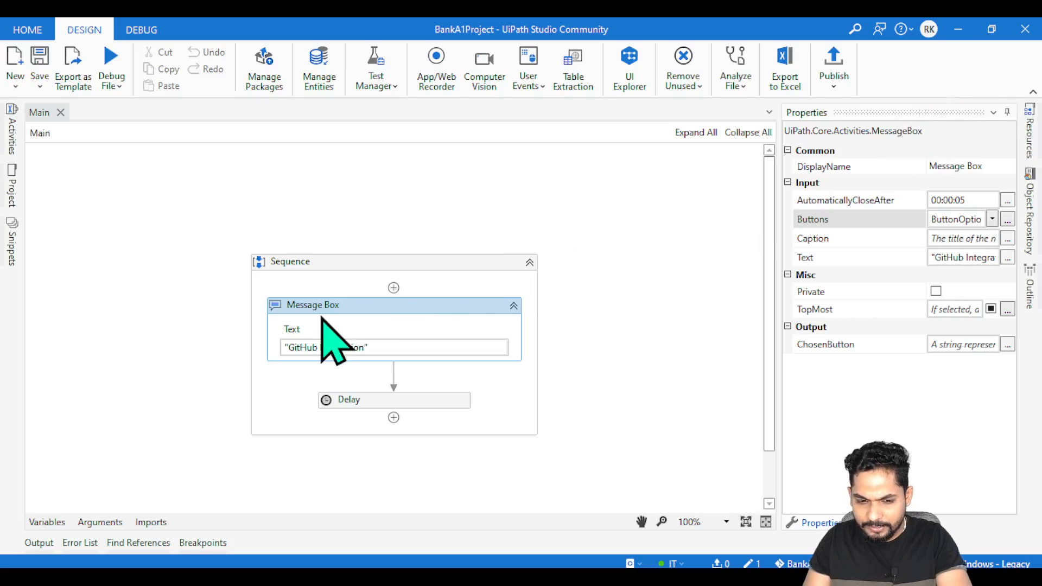
pyautogui.moveTo(332, 305)
pyautogui.write('Notification to user')
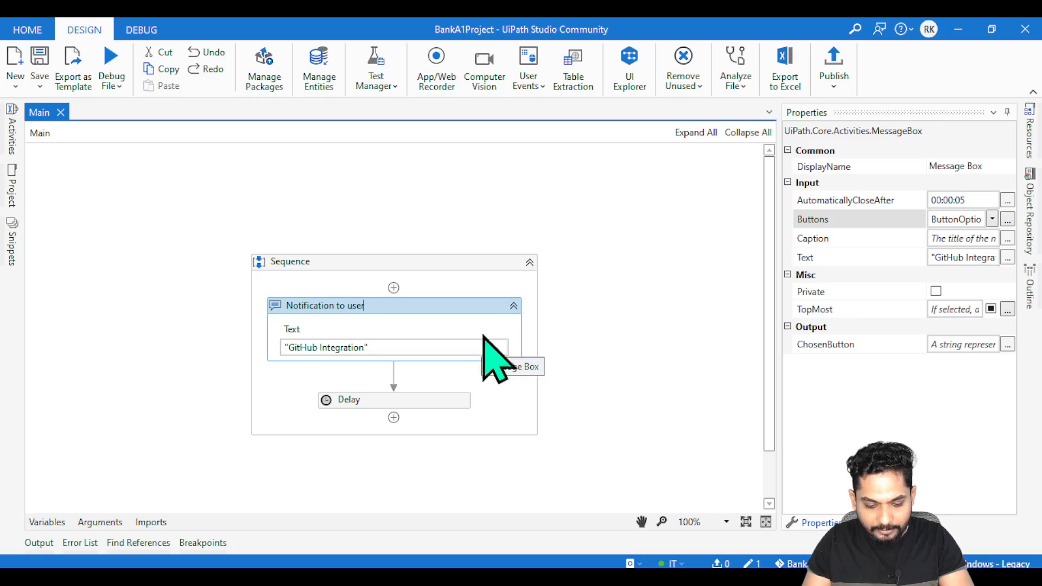
pyautogui.moveTo(592, 313)
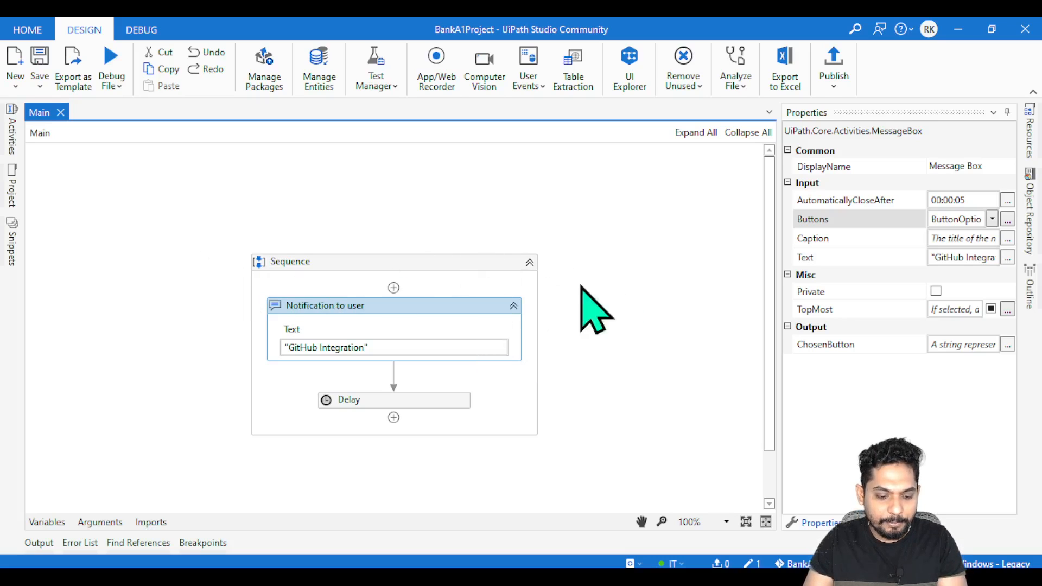
pyautogui.moveTo(12, 186)
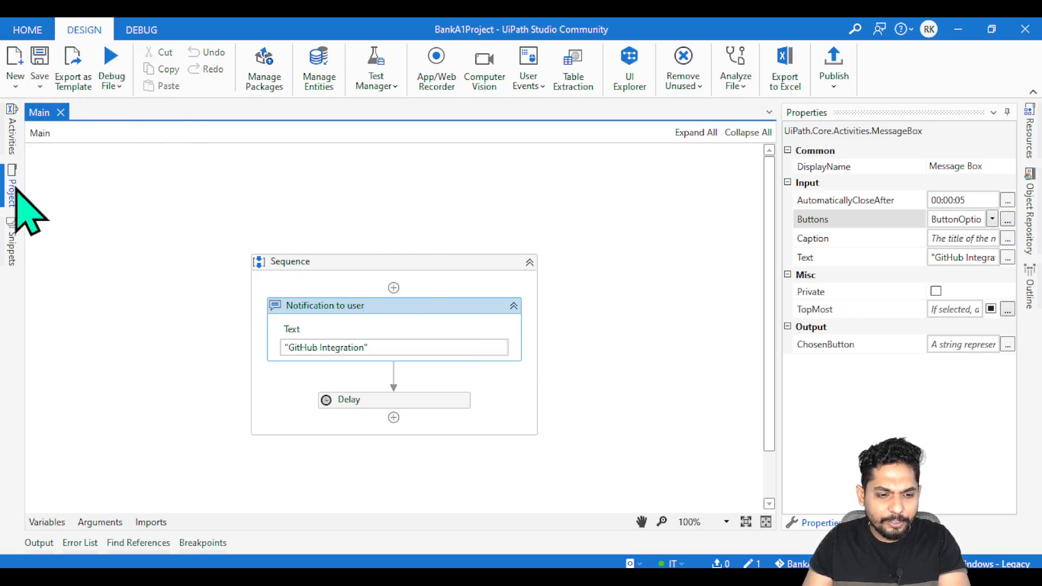
pyautogui.click(10, 191)
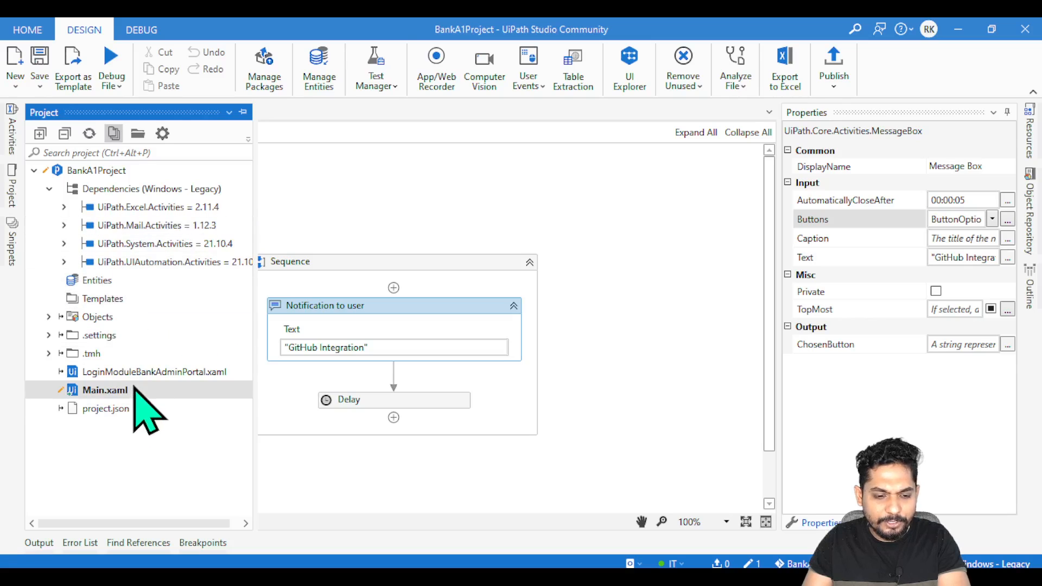
pyautogui.rightClick(101, 390)
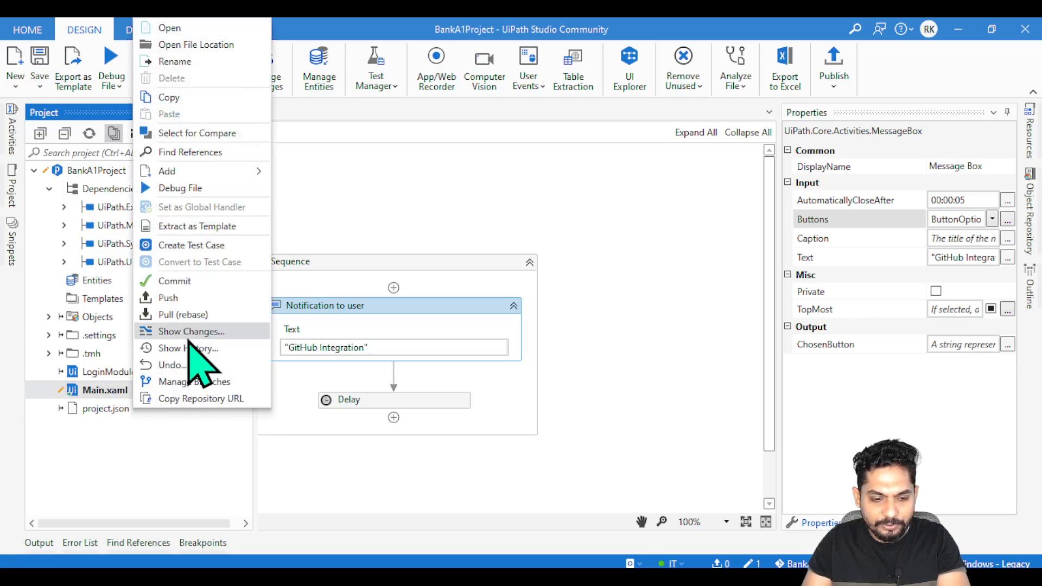
pyautogui.click(192, 331)
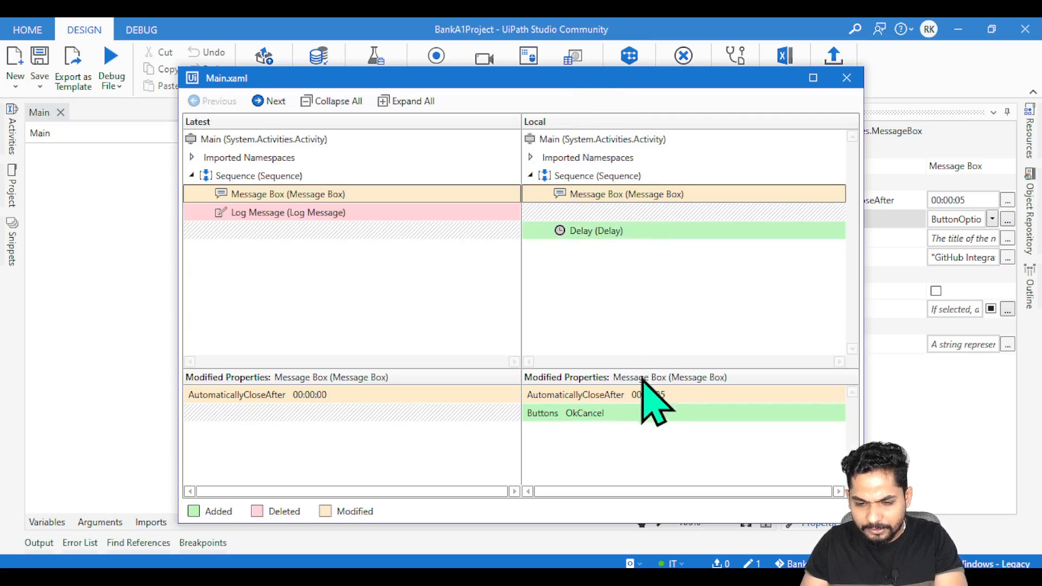
pyautogui.moveTo(675, 432)
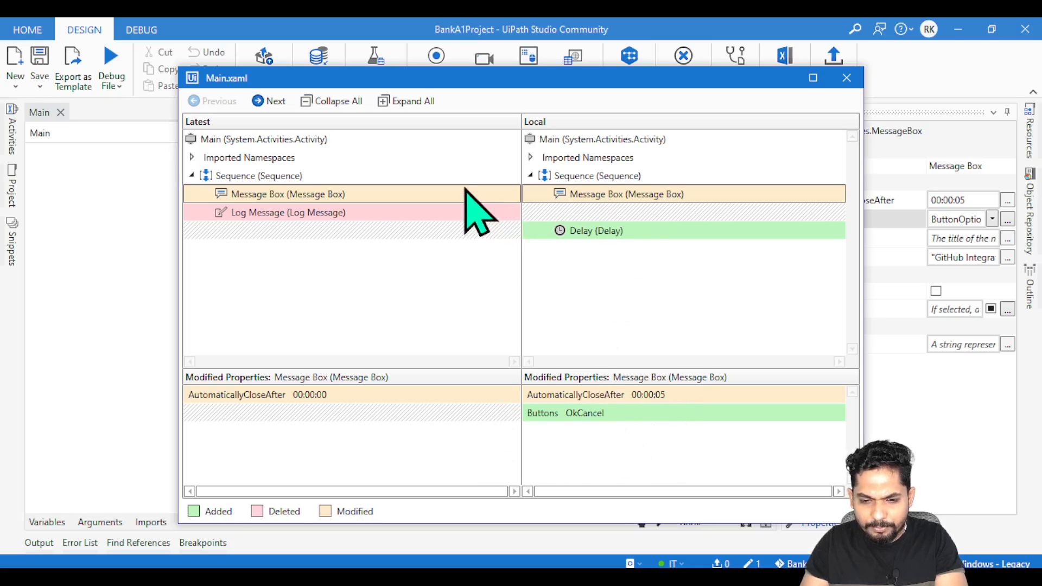
pyautogui.moveTo(645, 272)
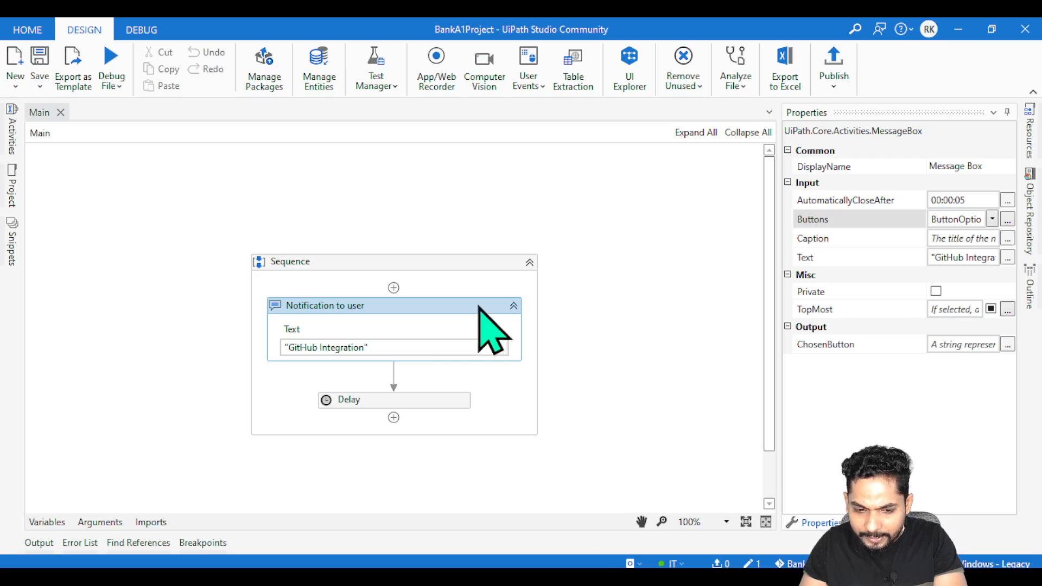
# - Set the Message Box DisplayName to 'Notification to User' and bring up Main.xaml's actions
pyautogui.click(965, 166)
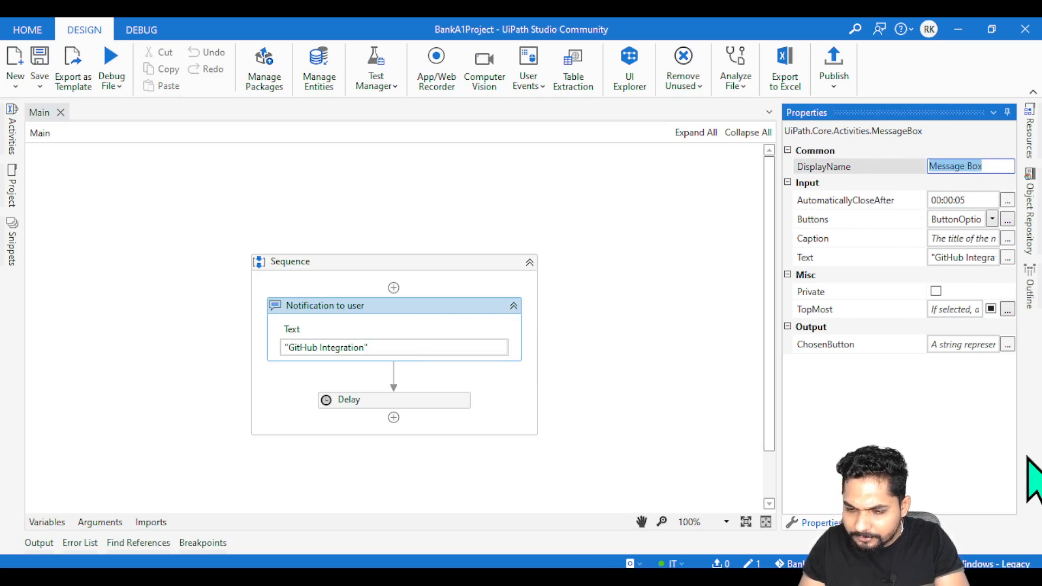
pyautogui.write('No')
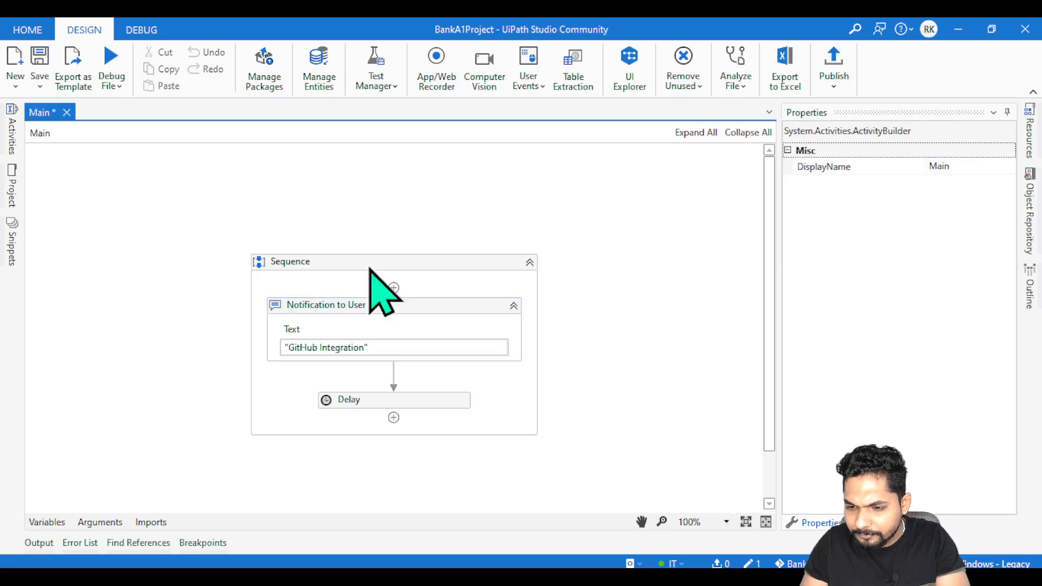
pyautogui.click(326, 304)
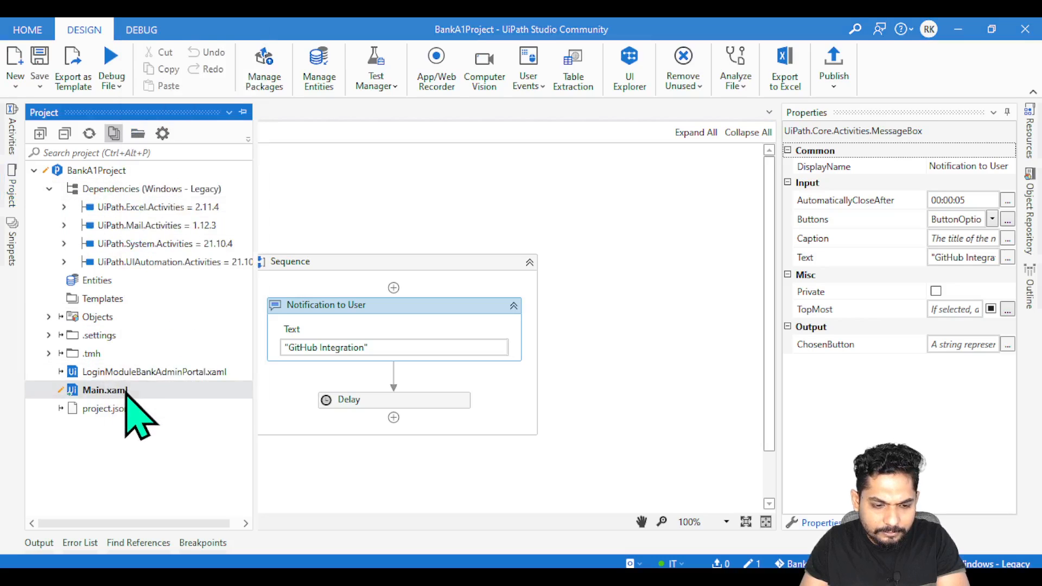
pyautogui.rightClick(105, 389)
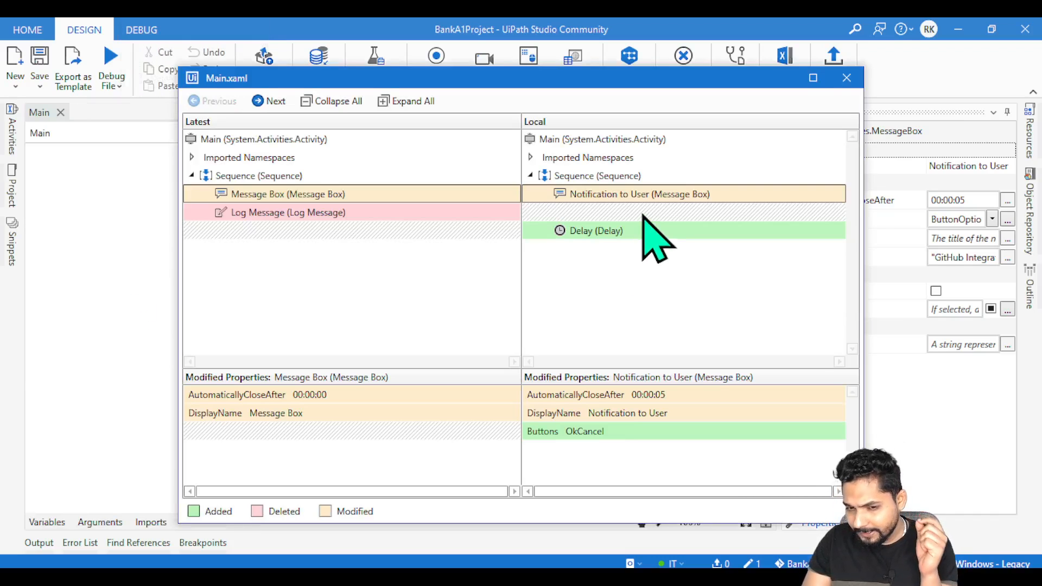
pyautogui.moveTo(658, 207)
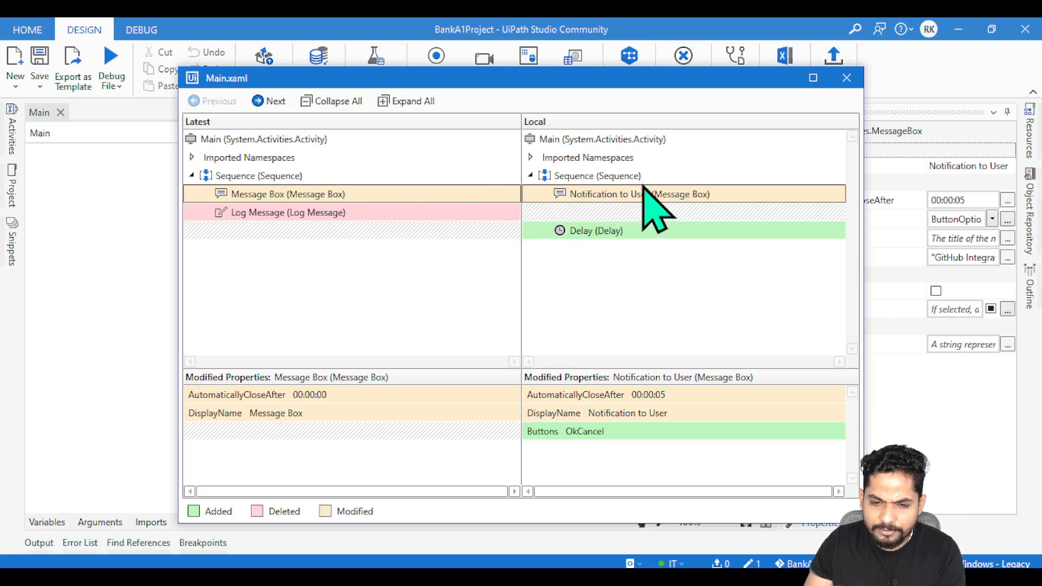
pyautogui.moveTo(595, 399)
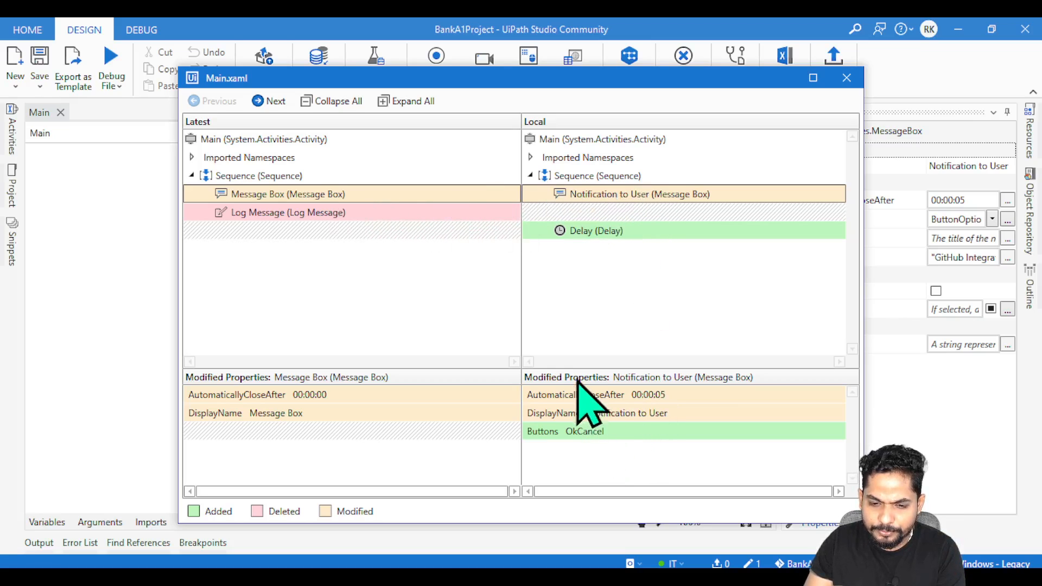